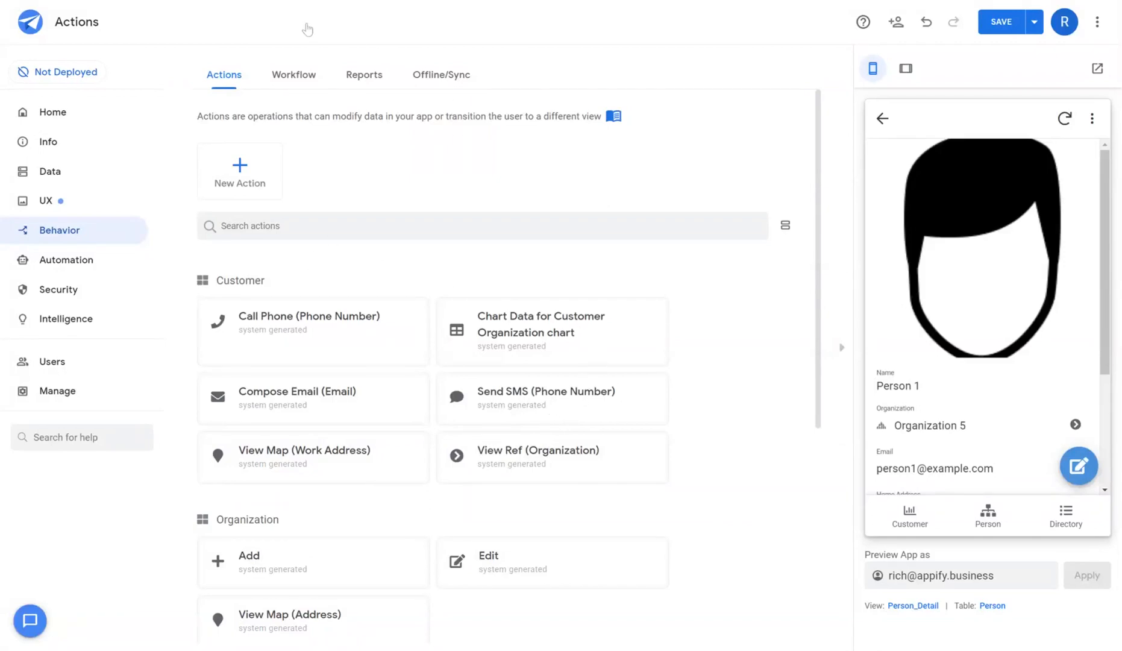
mouse_move(333, 258)
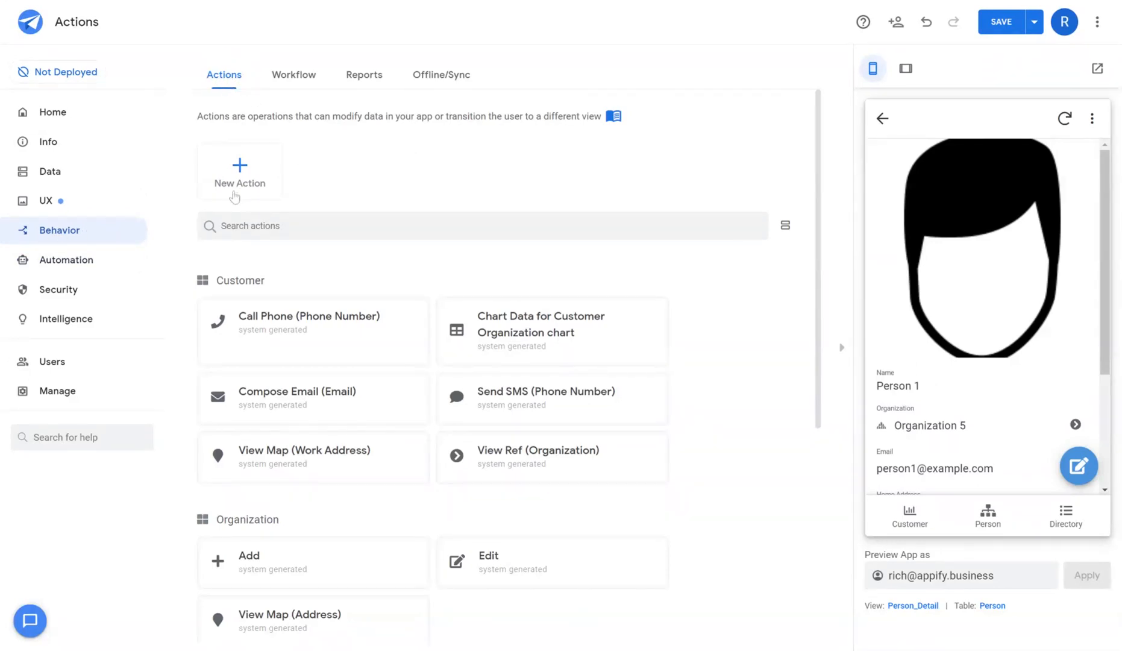
Step: Create a new Generic Action on Person that copies the row and edits the copy
click(239, 173)
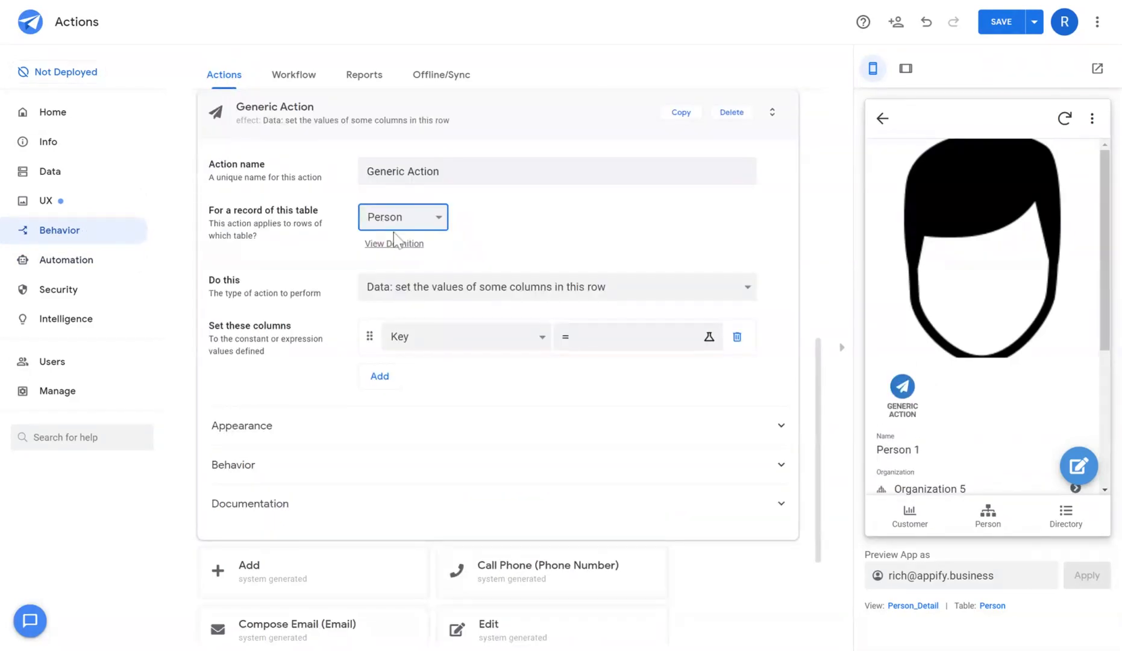
mouse_move(362, 299)
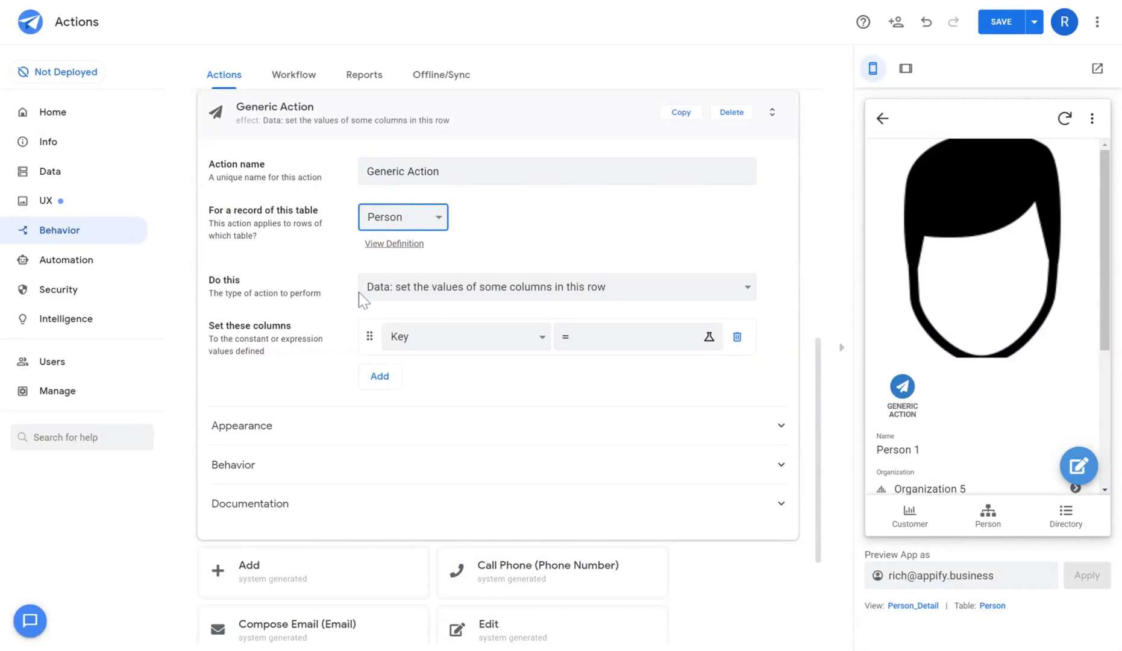
mouse_move(811, 310)
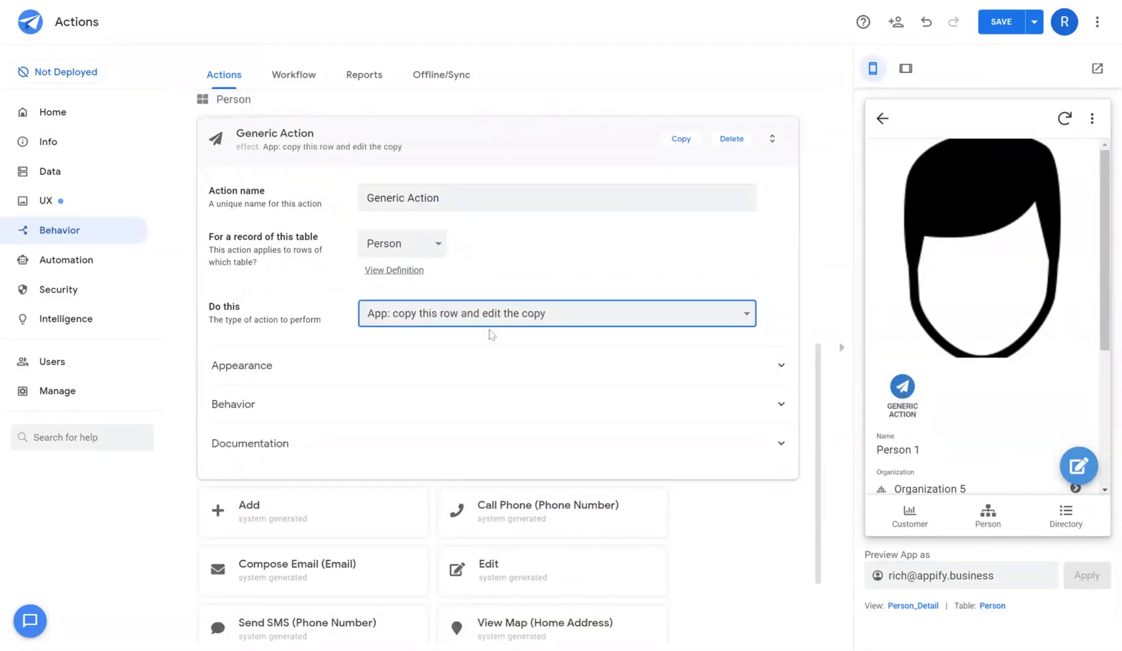
mouse_move(464, 334)
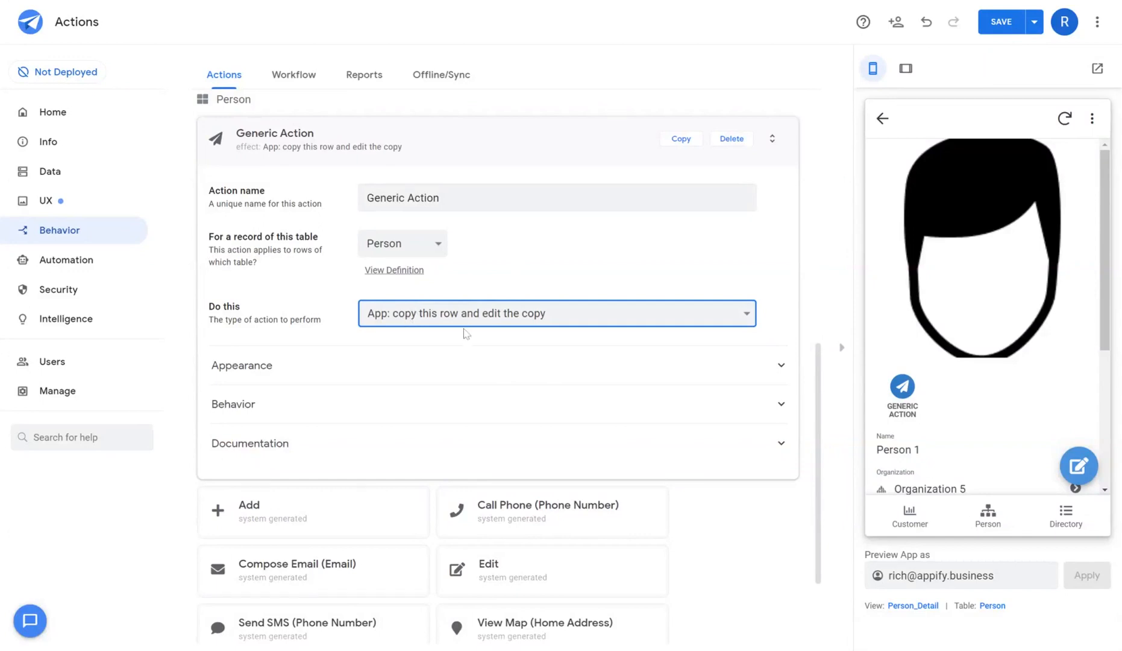
mouse_move(526, 337)
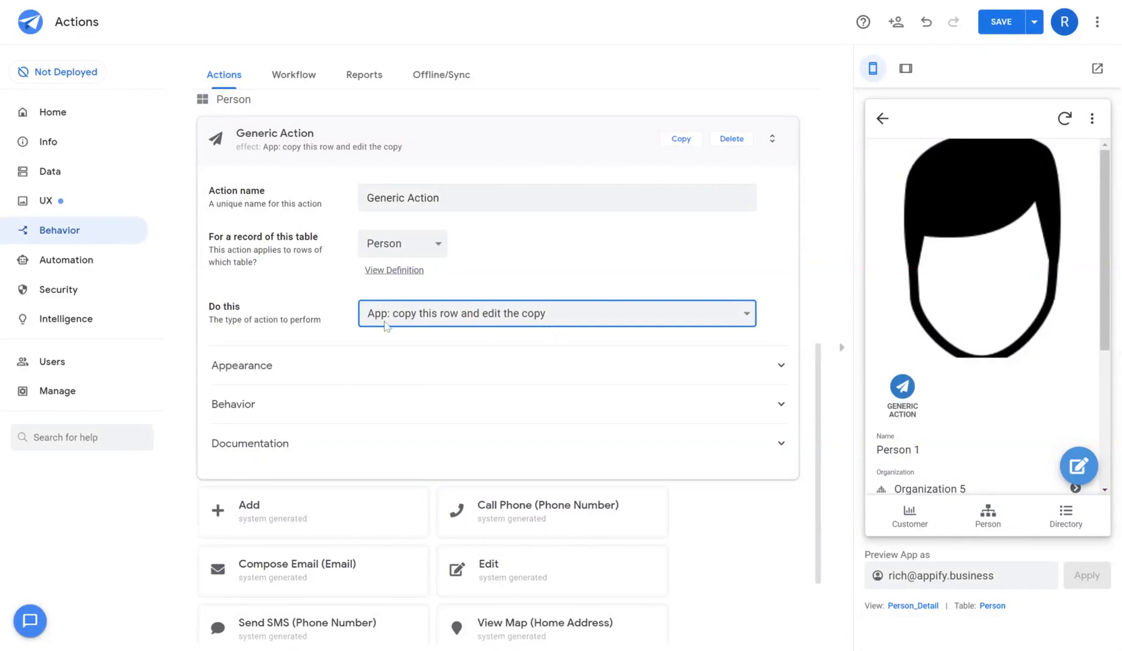
mouse_move(471, 334)
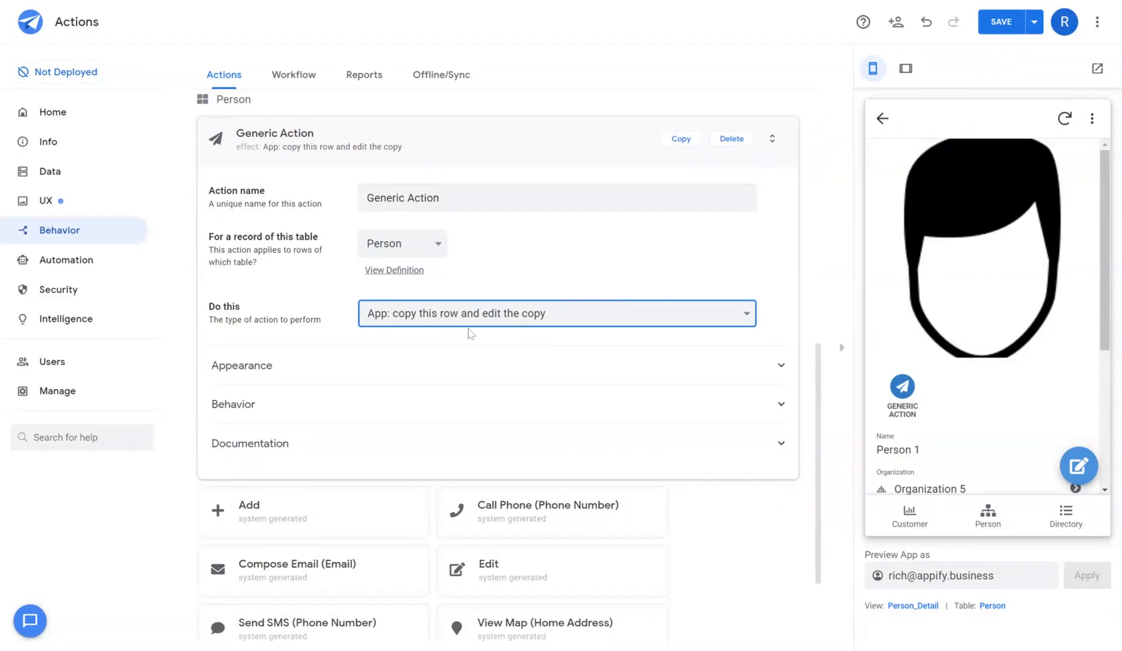
scroll(down, 3)
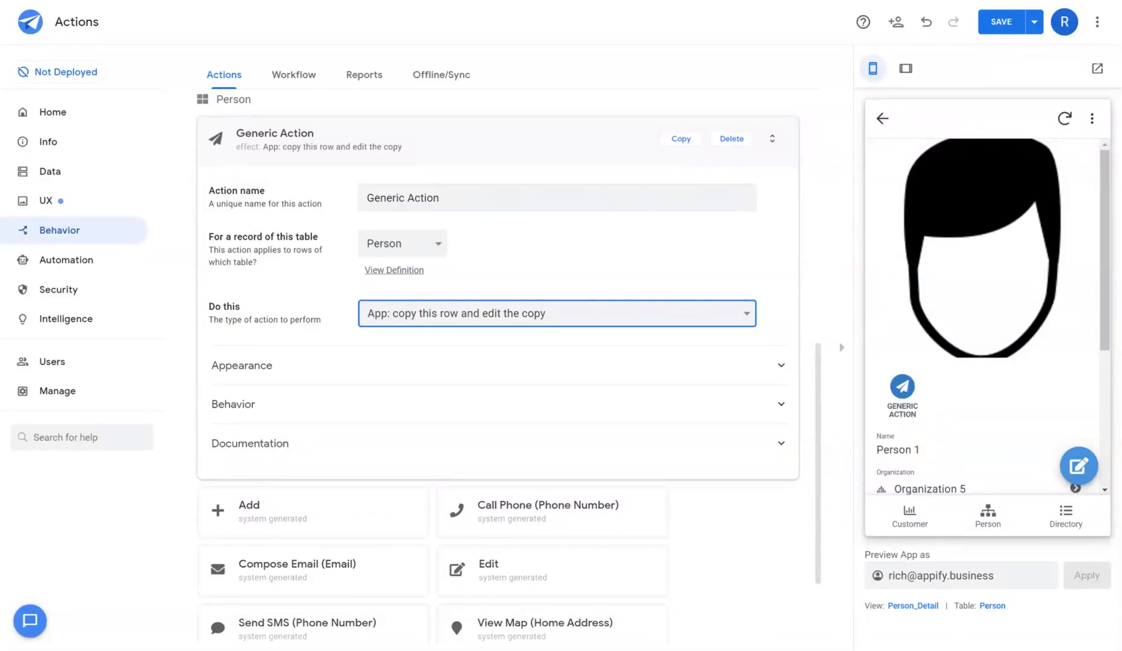
Step: Switch the action from exporting CSV to going to another AppSheet app
click(556, 313)
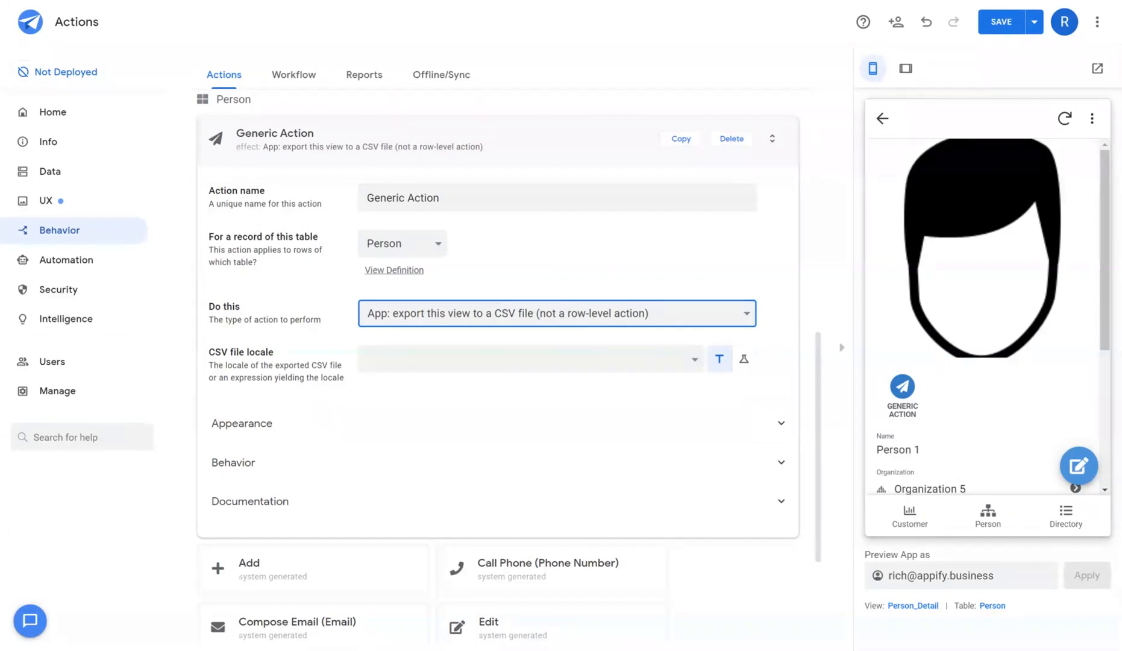
click(556, 313)
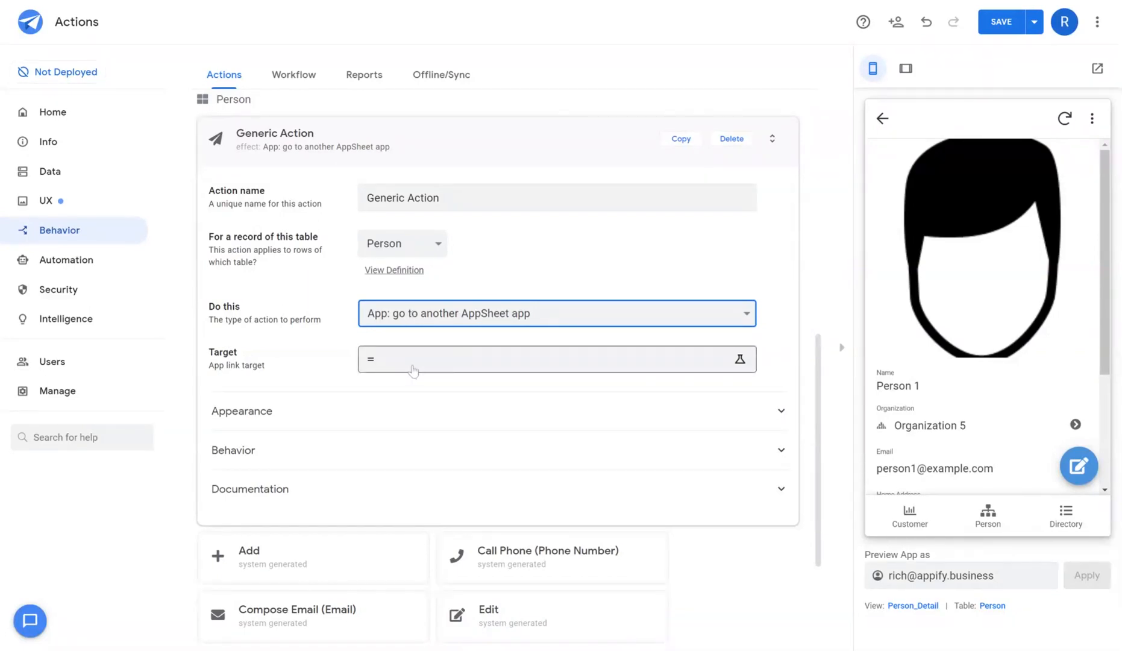
Step: Set the app link target to LINKTOAPP("AppGallery-10305") via the expression assistant
click(738, 359)
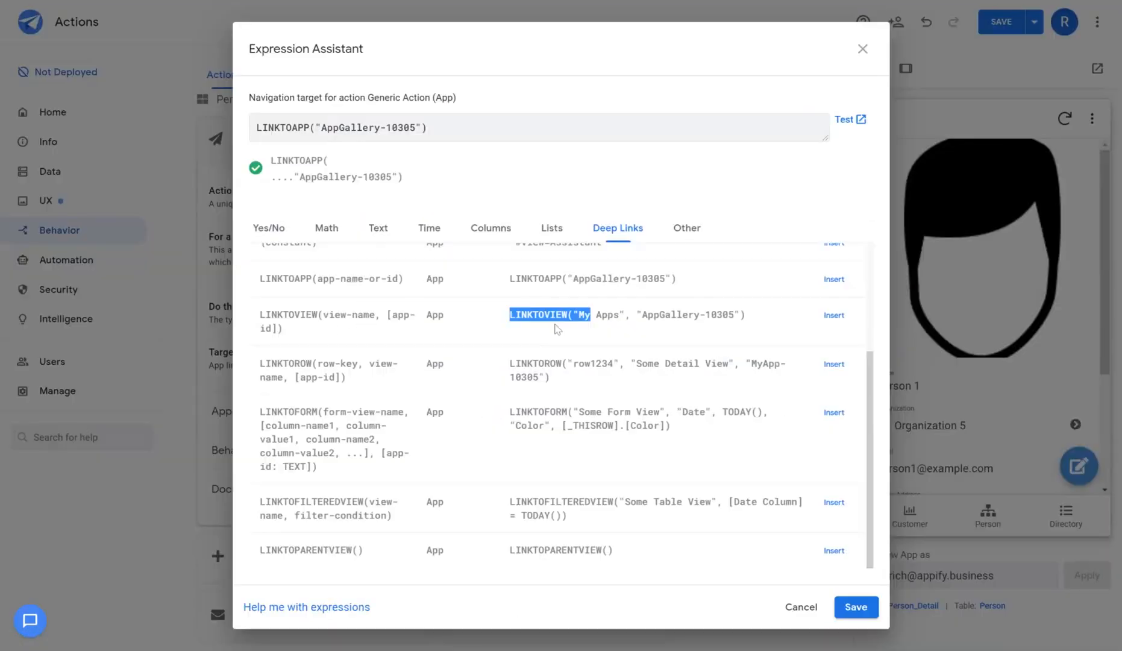
mouse_move(577, 454)
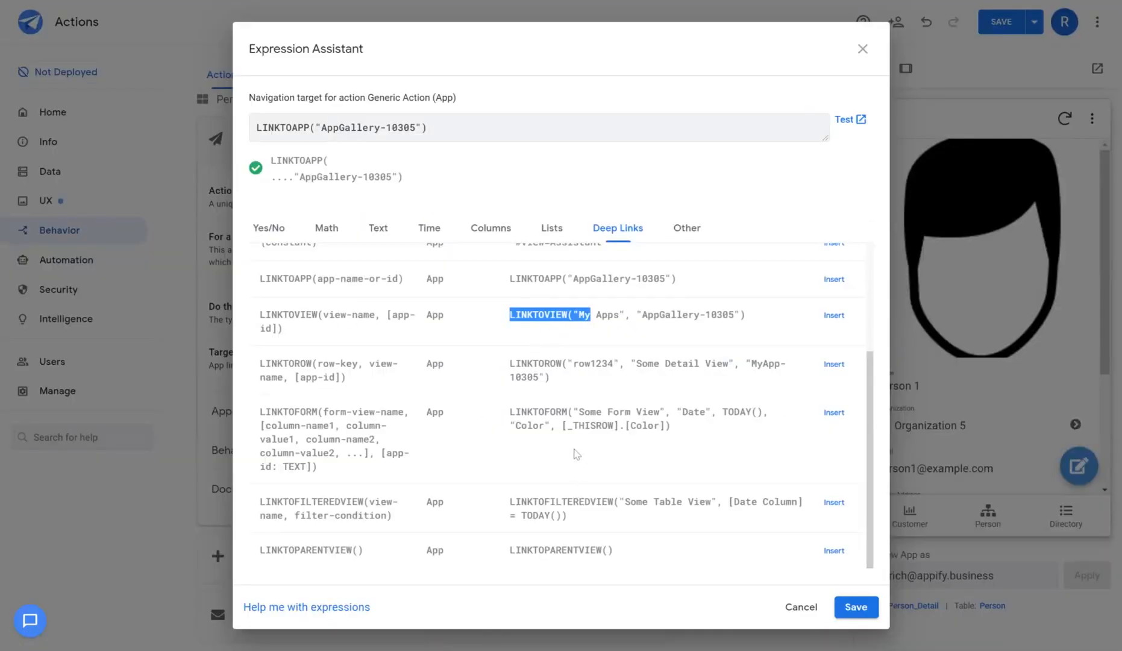
mouse_move(541, 449)
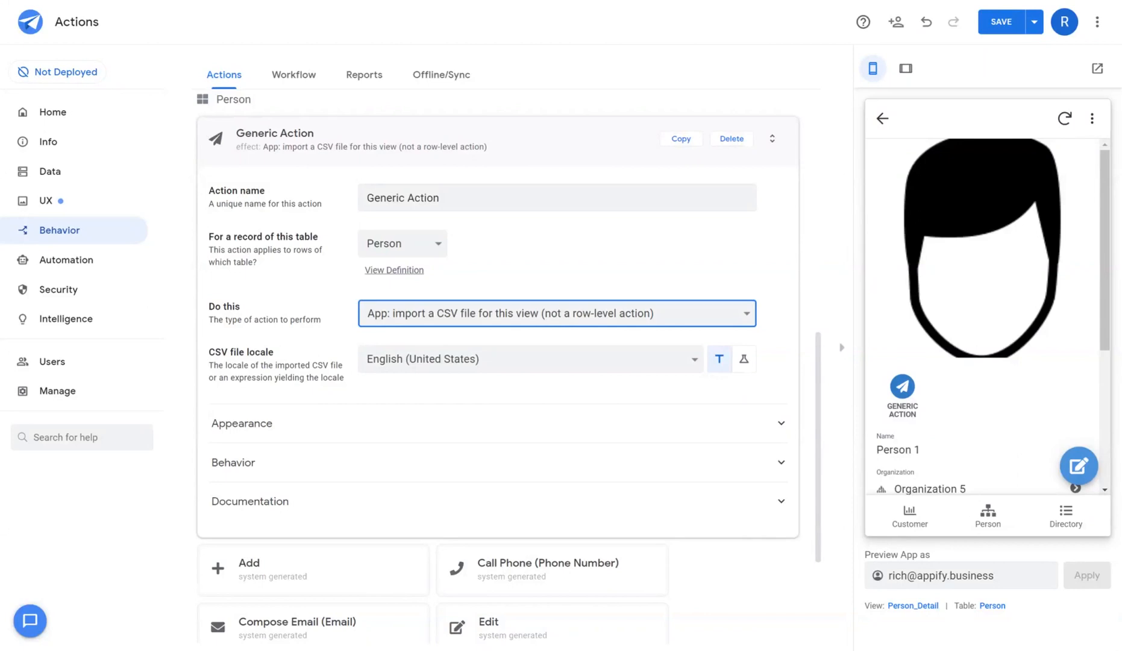
mouse_move(563, 337)
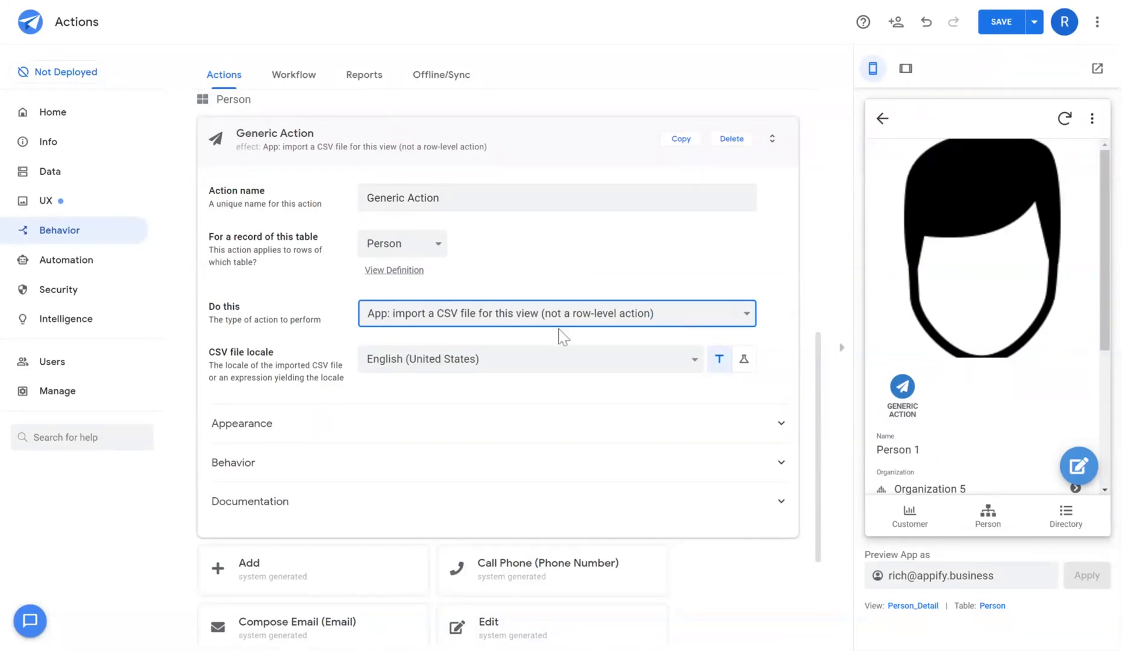
Step: Try the add-form and edit-form types, then add a new row to another table from this row
click(557, 313)
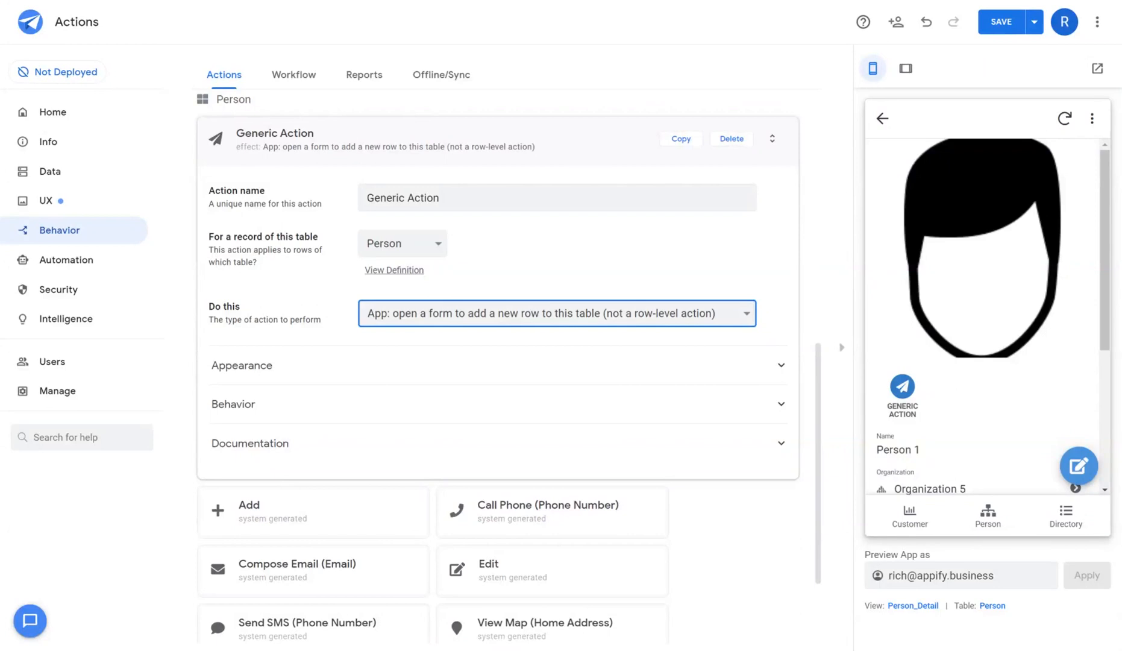
click(556, 314)
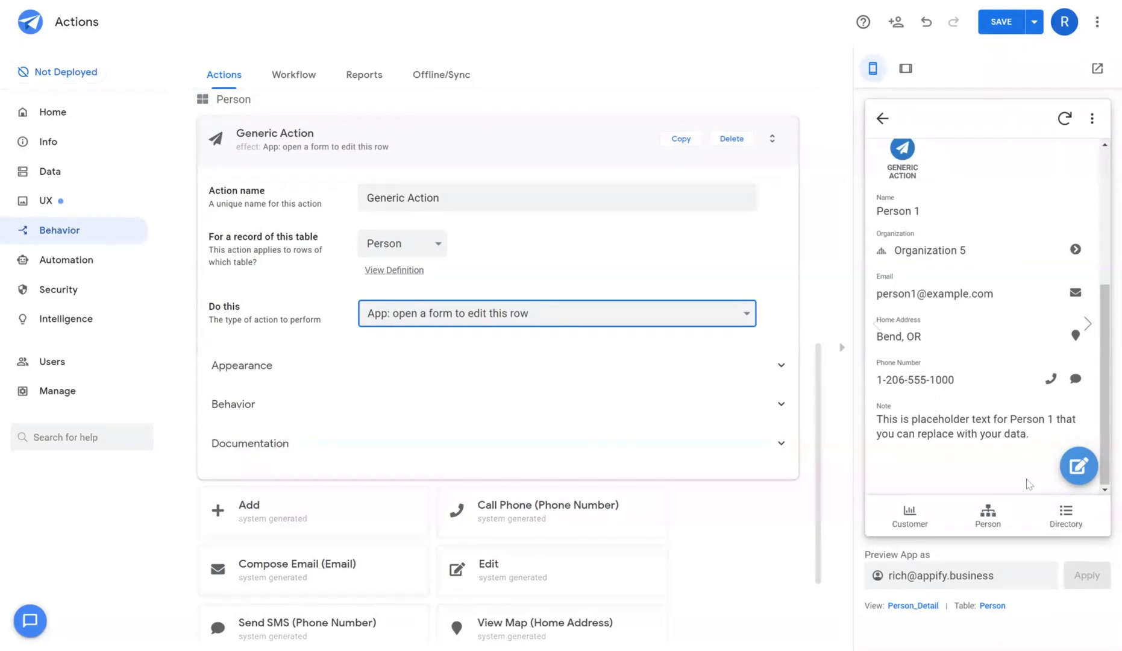
mouse_move(1079, 466)
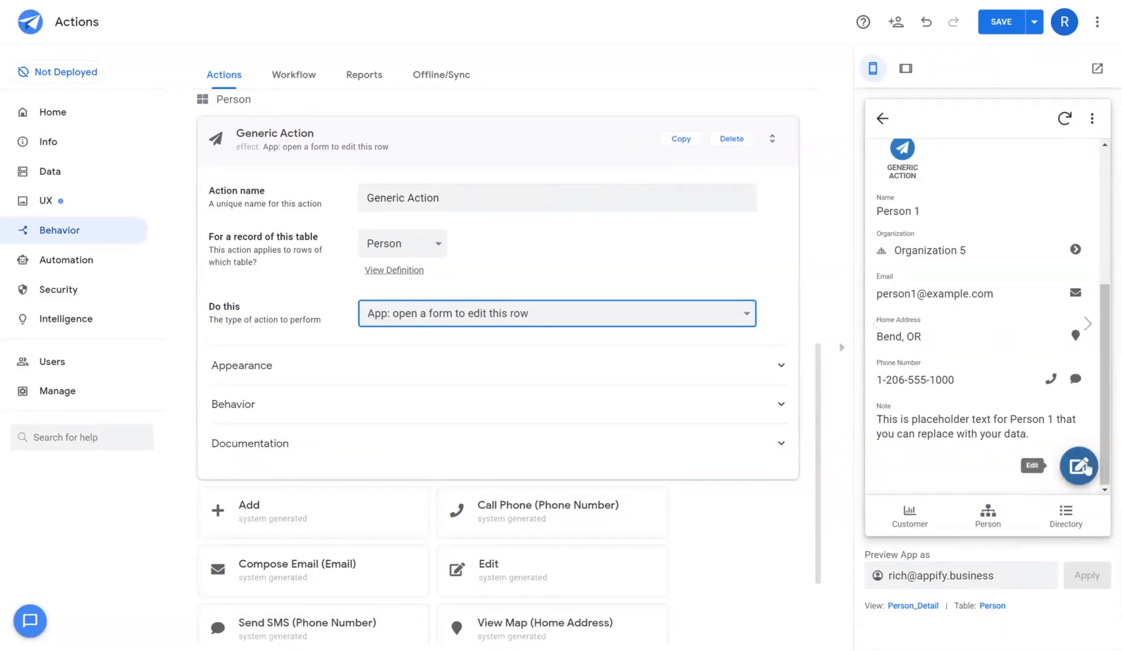
scroll(down, 3)
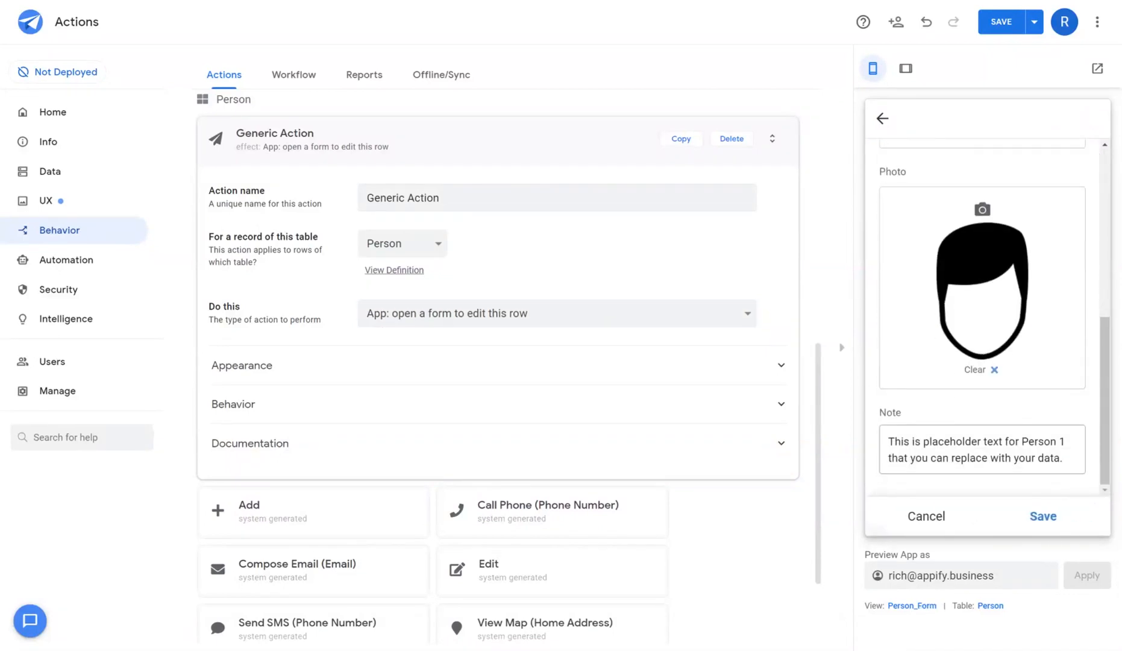
click(555, 313)
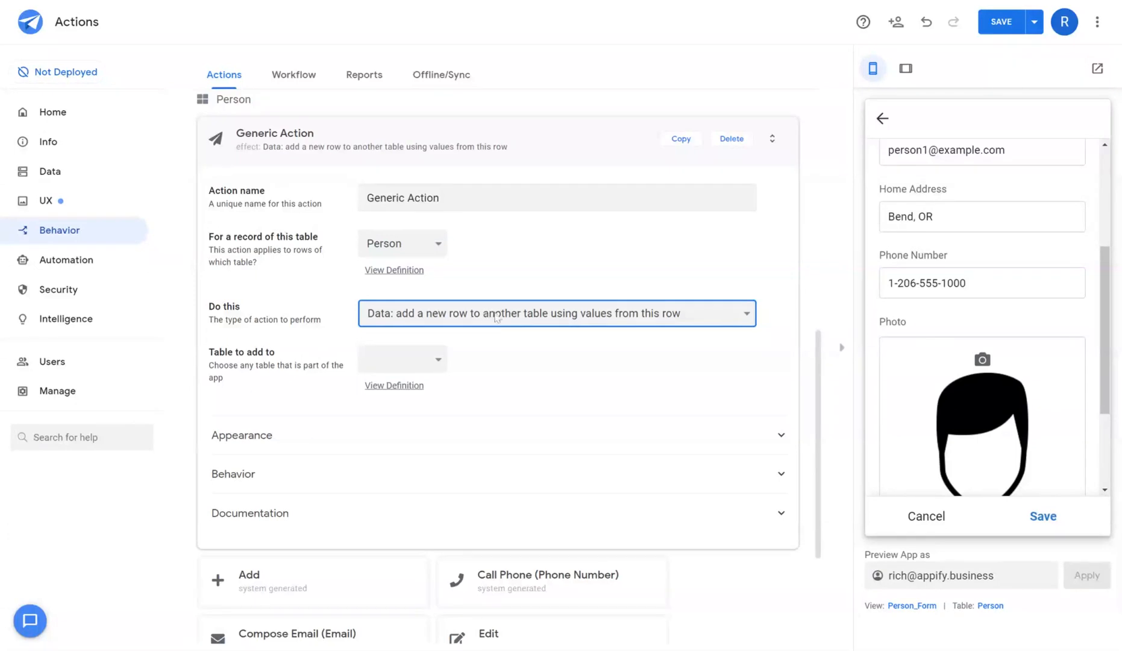
mouse_move(541, 320)
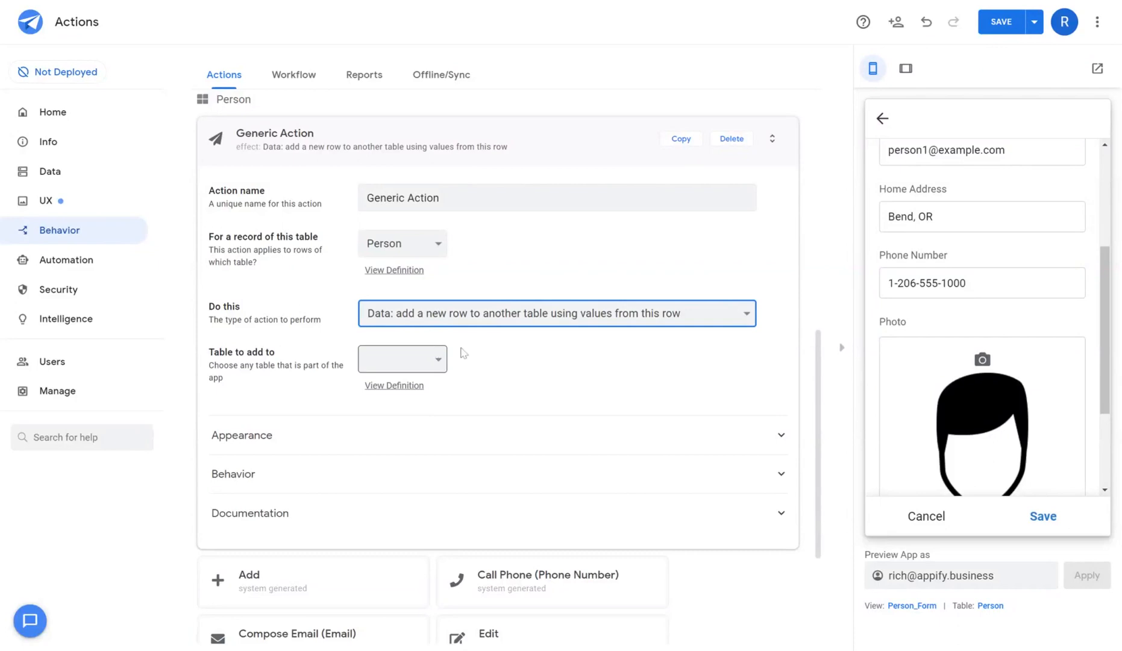
Step: Check the target table choices, try delete-row, then execute an action on a set of rows
click(403, 359)
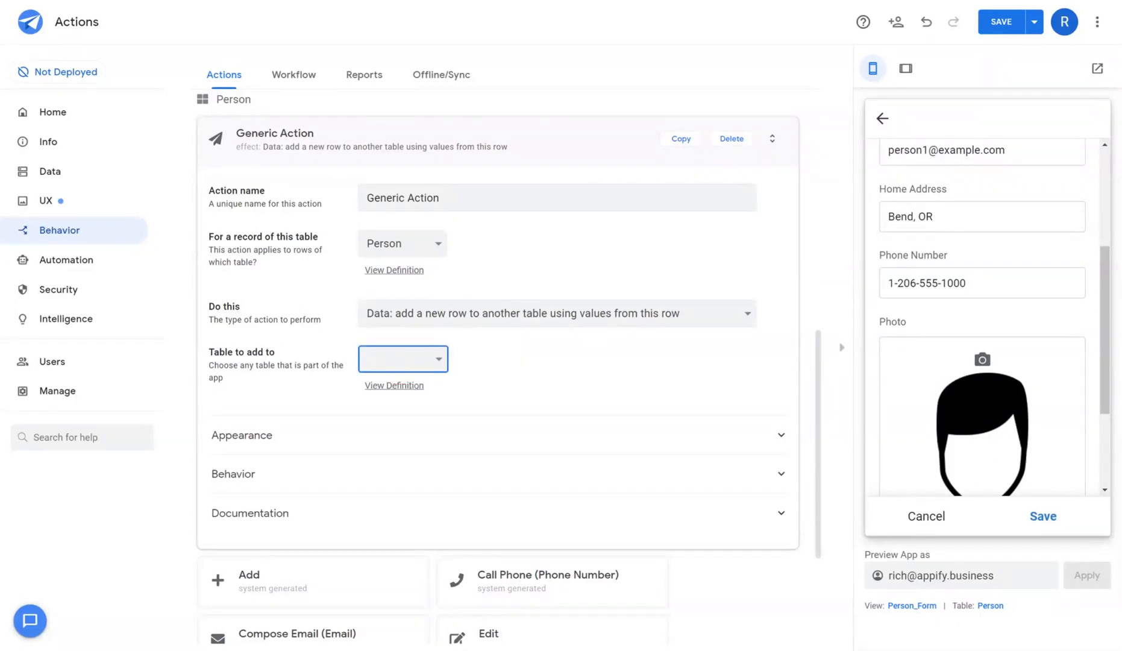
click(557, 314)
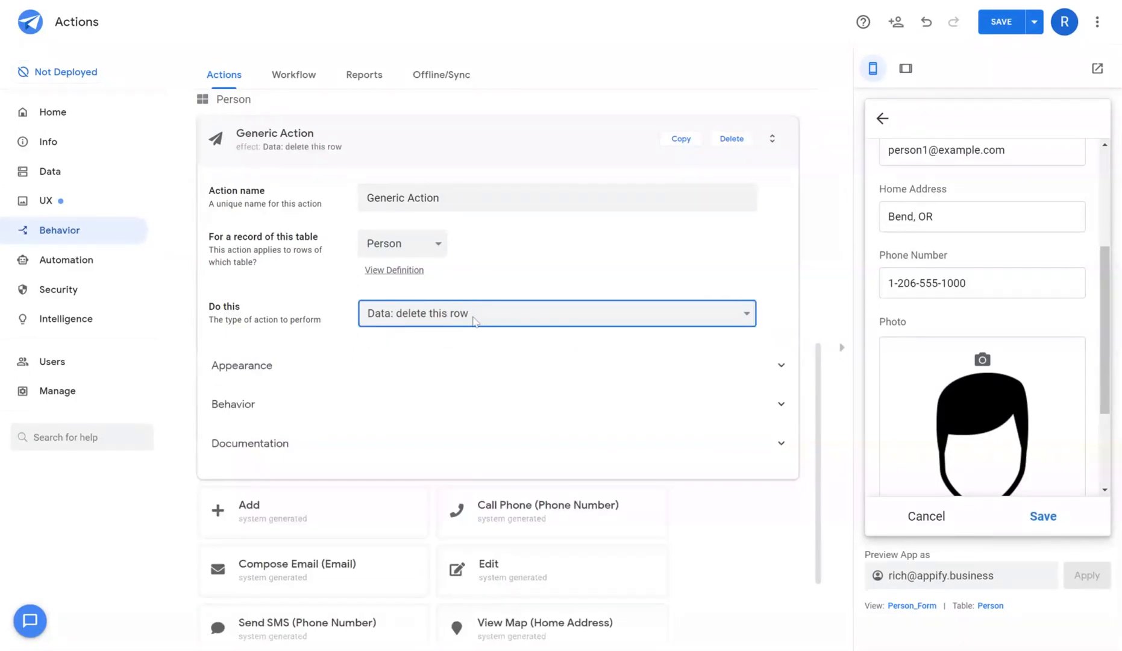
click(557, 313)
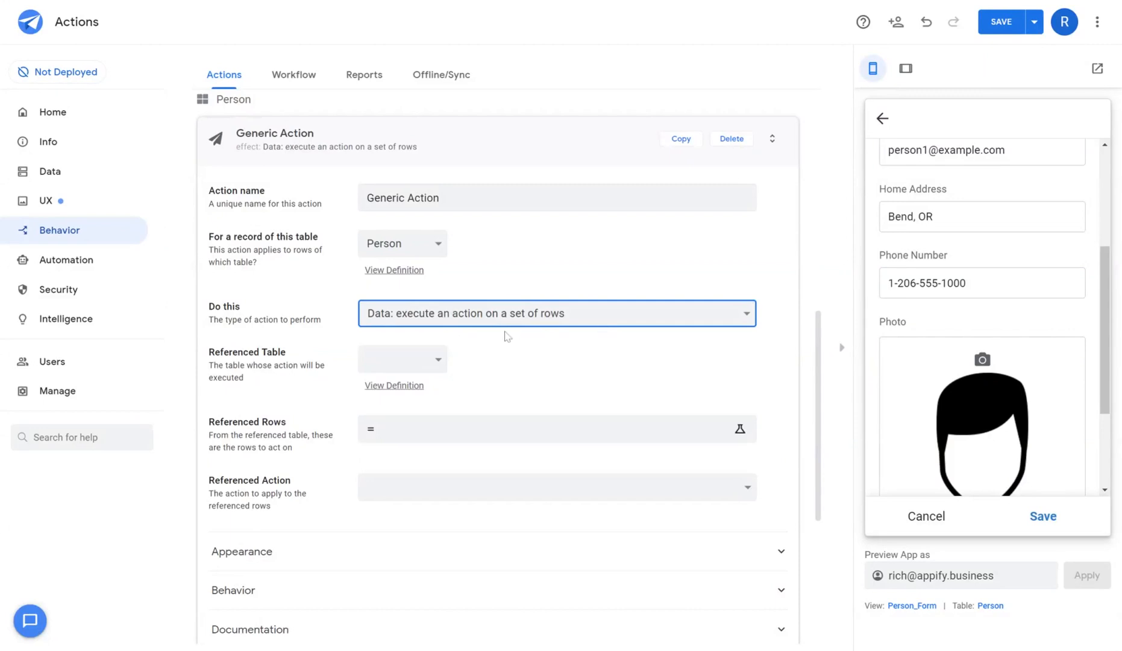
mouse_move(528, 332)
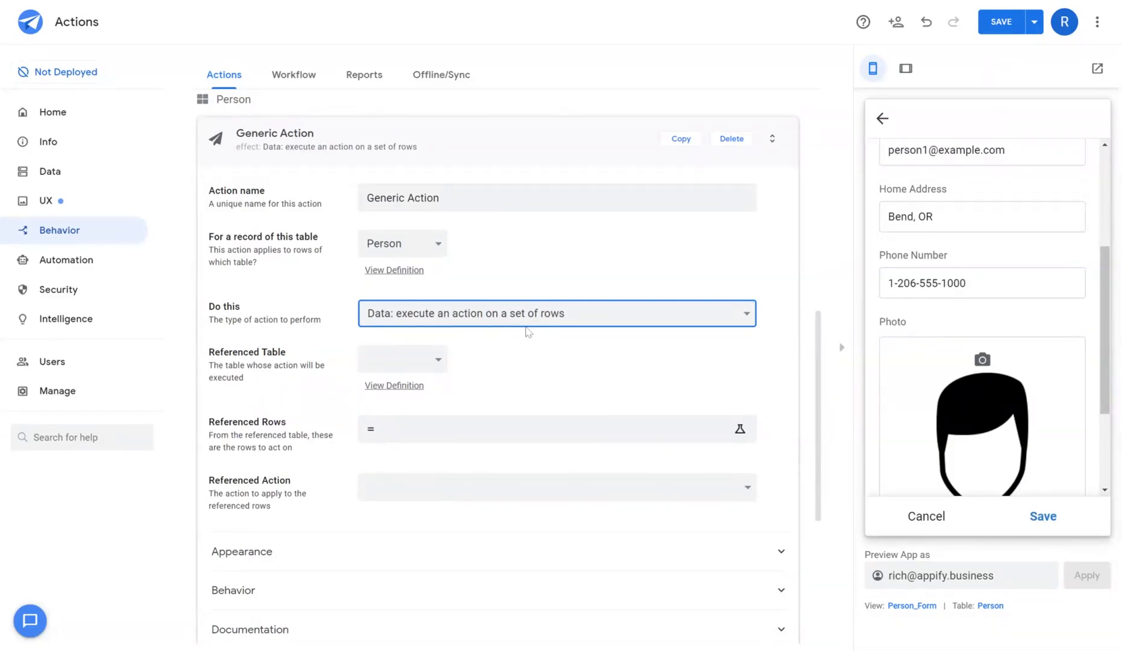
mouse_move(585, 336)
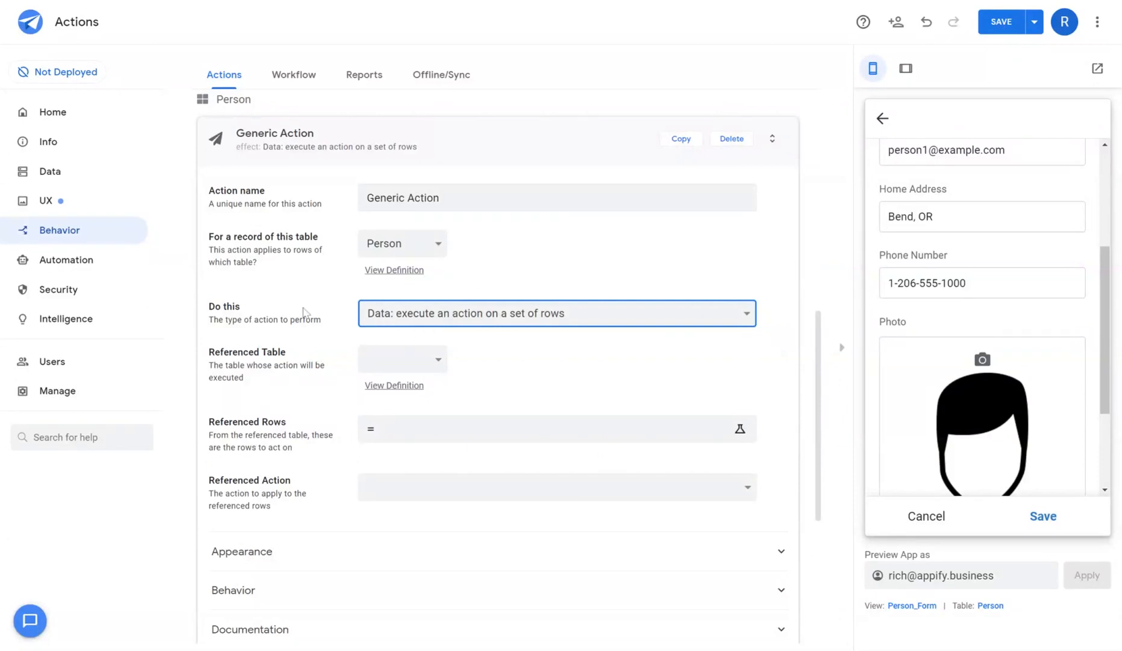
Step: Choose the referenced table, check the referenced rows expression and referenced action choices
click(402, 359)
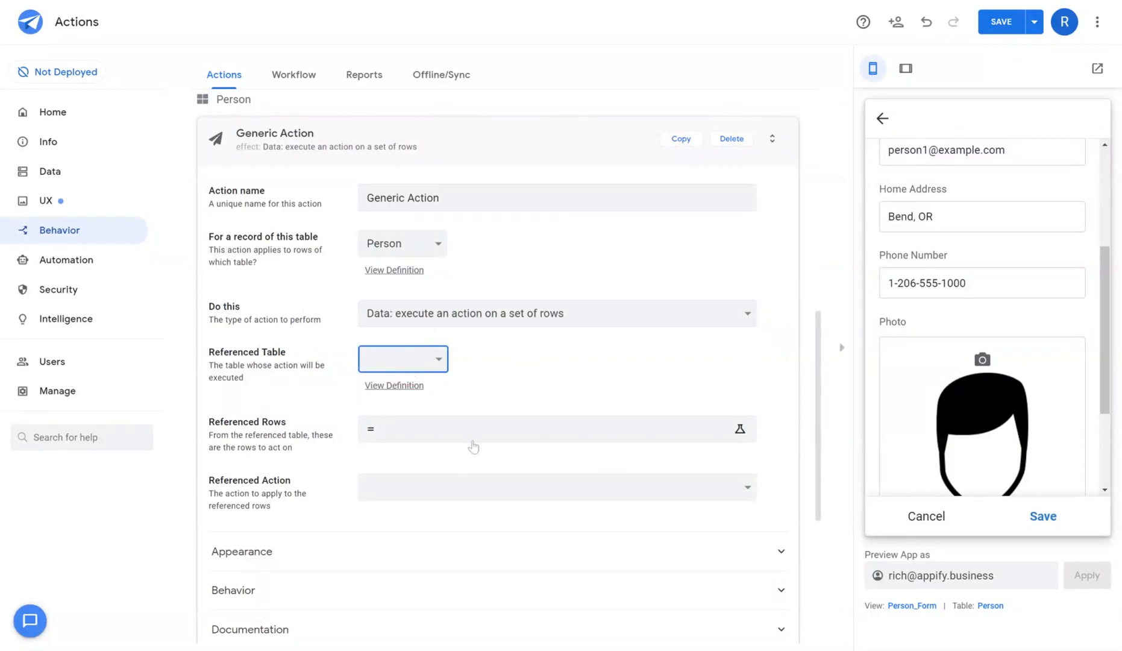
click(402, 359)
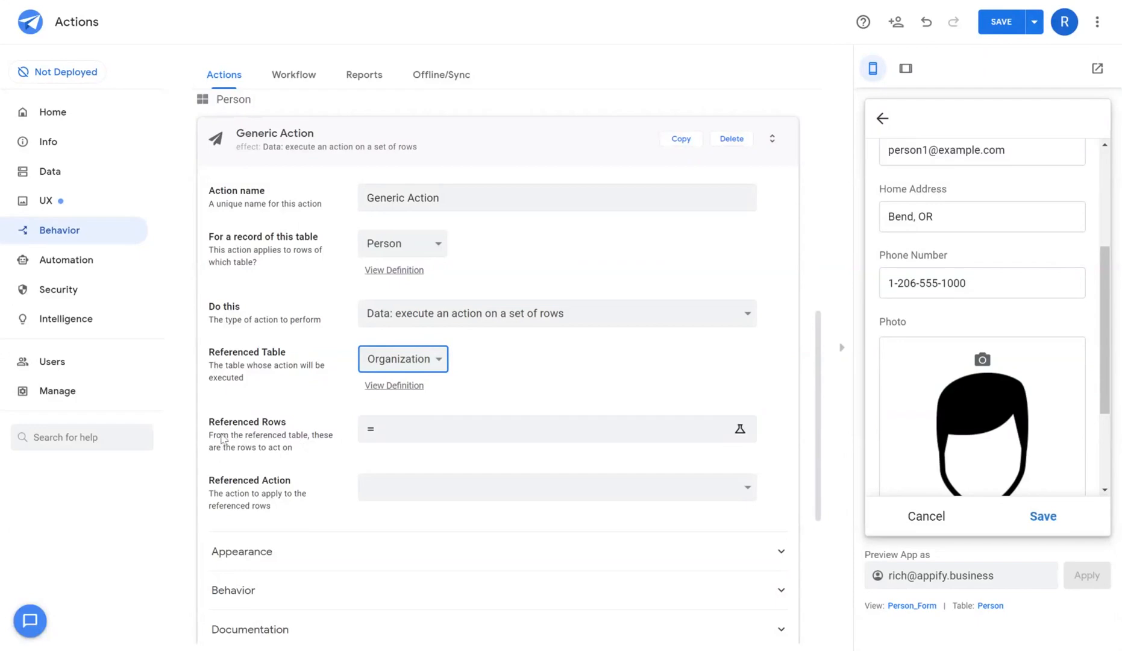
click(741, 428)
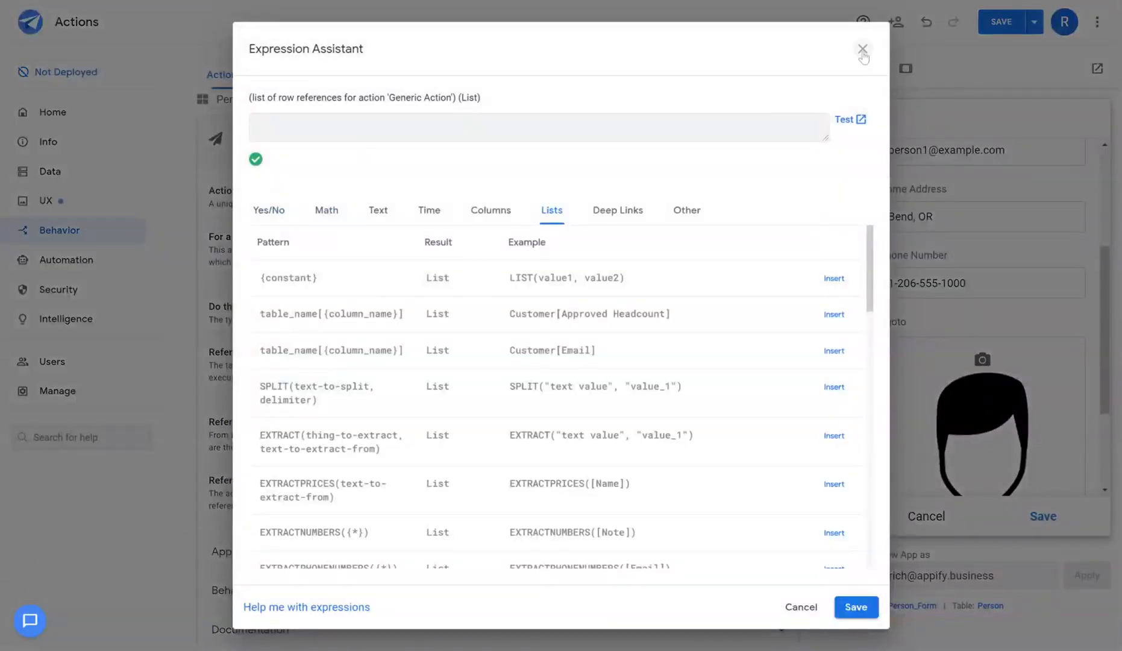
click(863, 51)
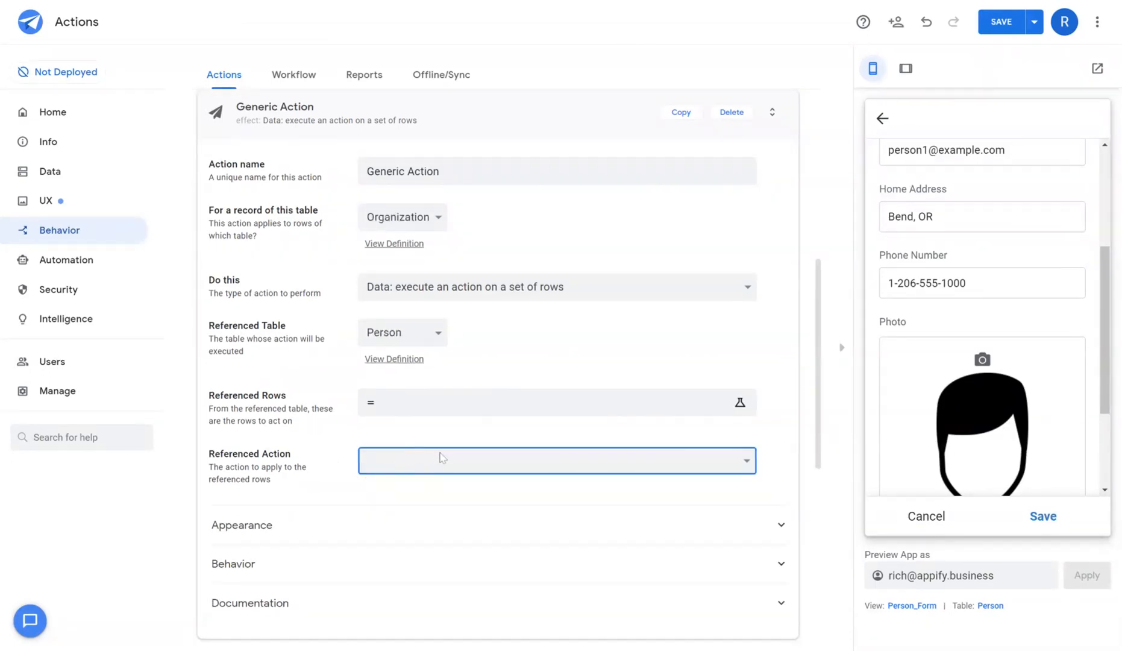
mouse_move(444, 483)
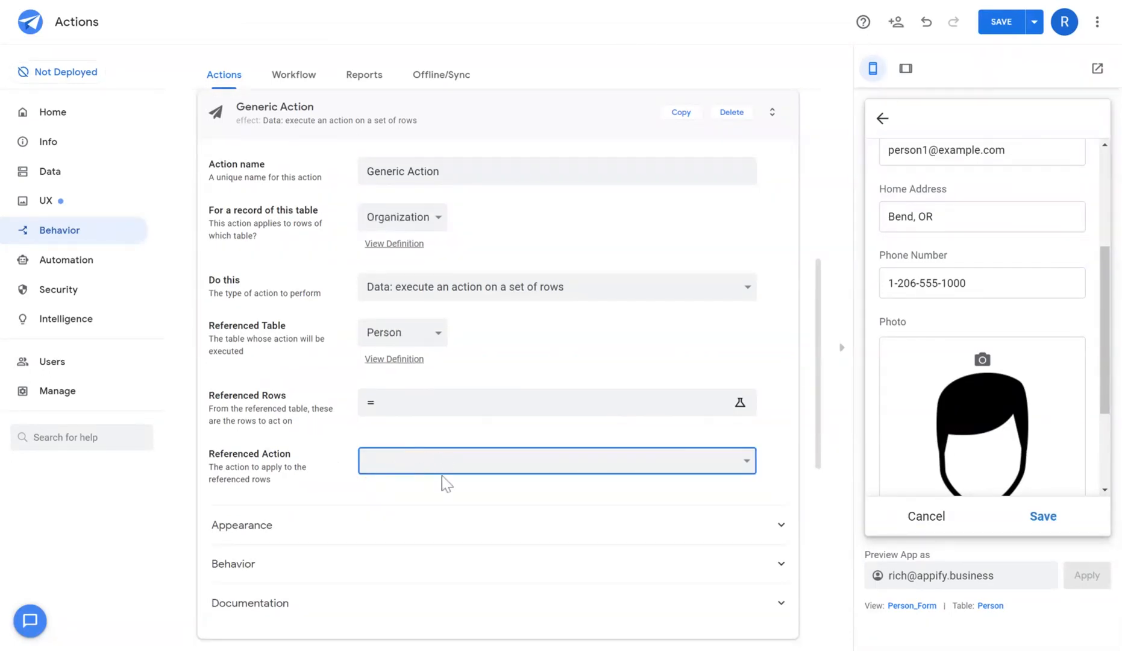
click(557, 286)
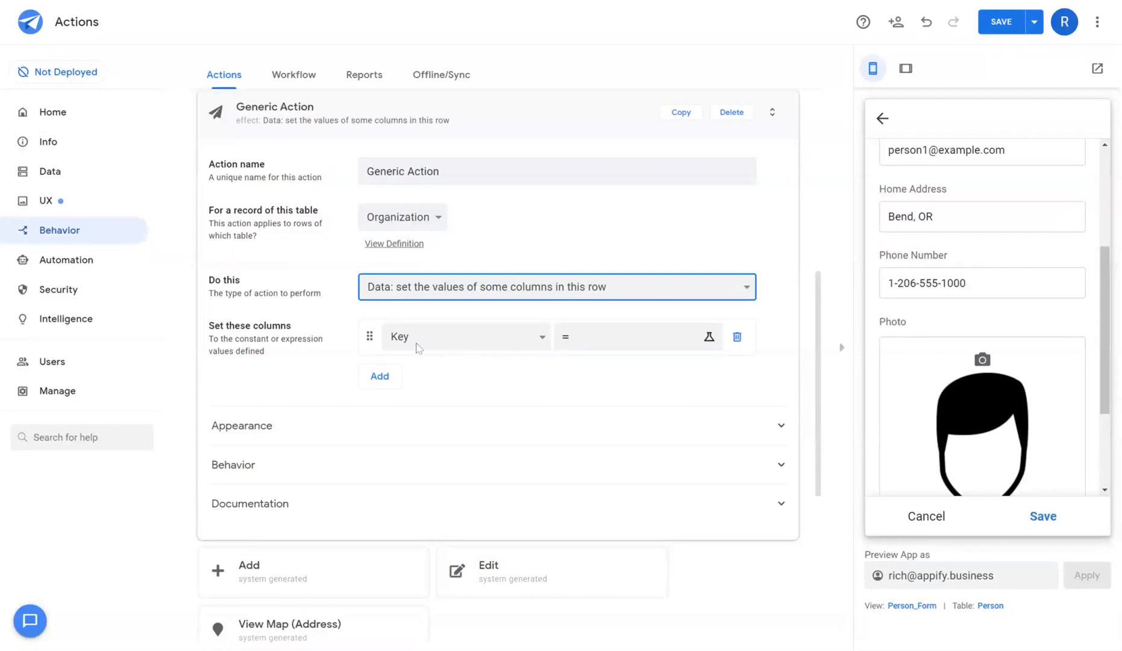
Step: Add Photo and Address as columns to set, with empty value expressions
click(379, 376)
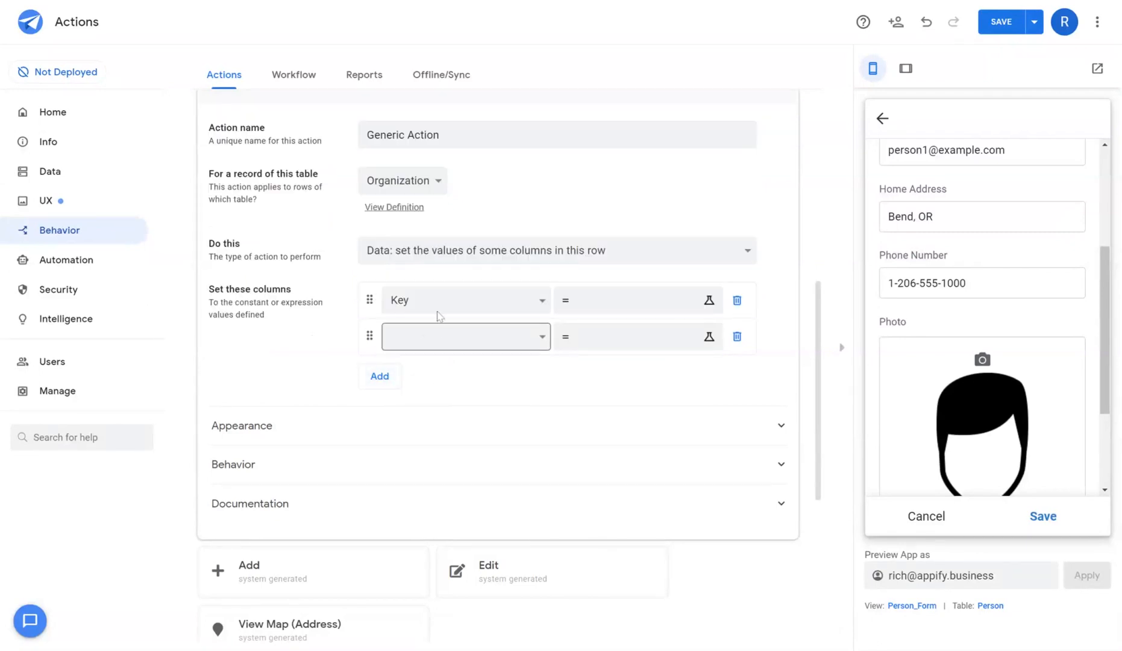
click(465, 298)
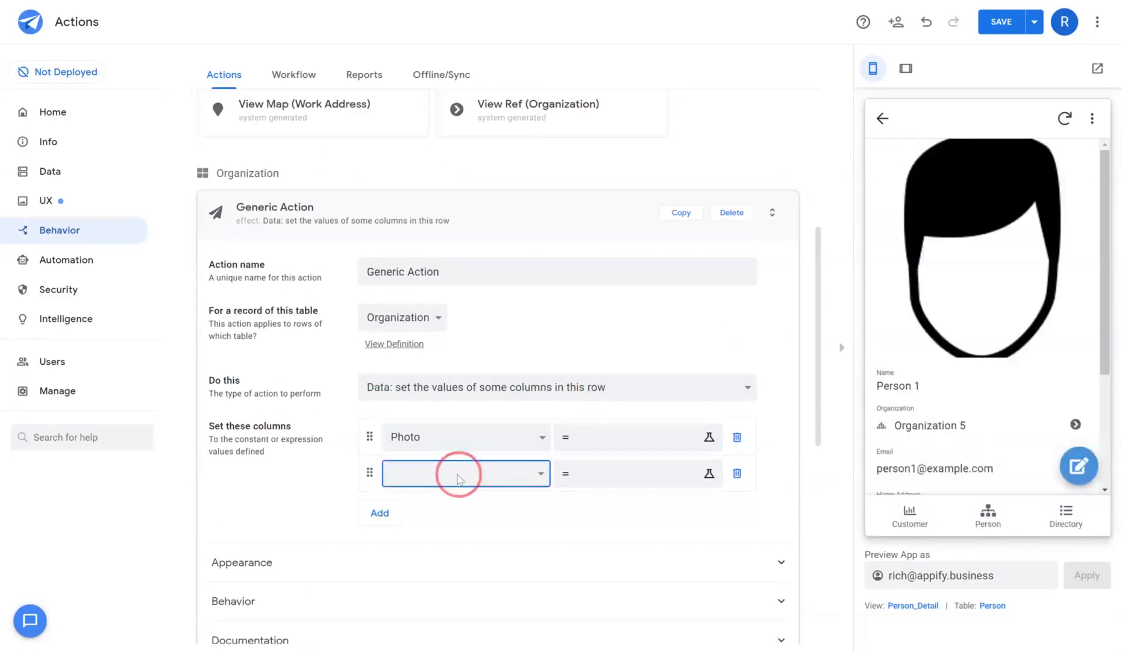
click(466, 473)
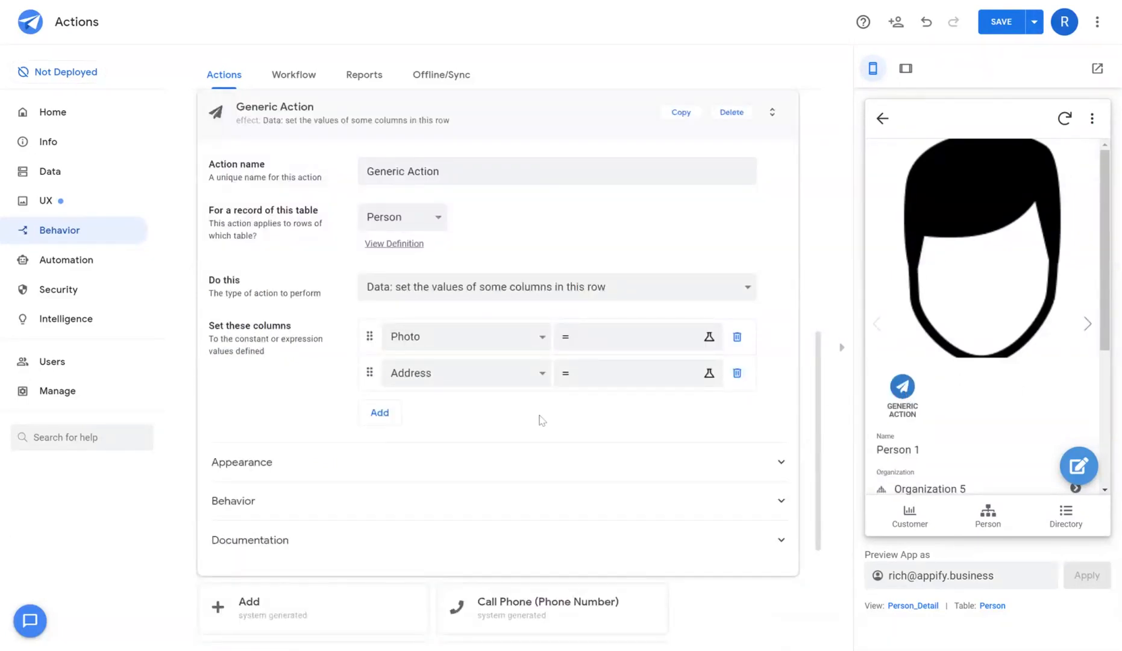
click(636, 336)
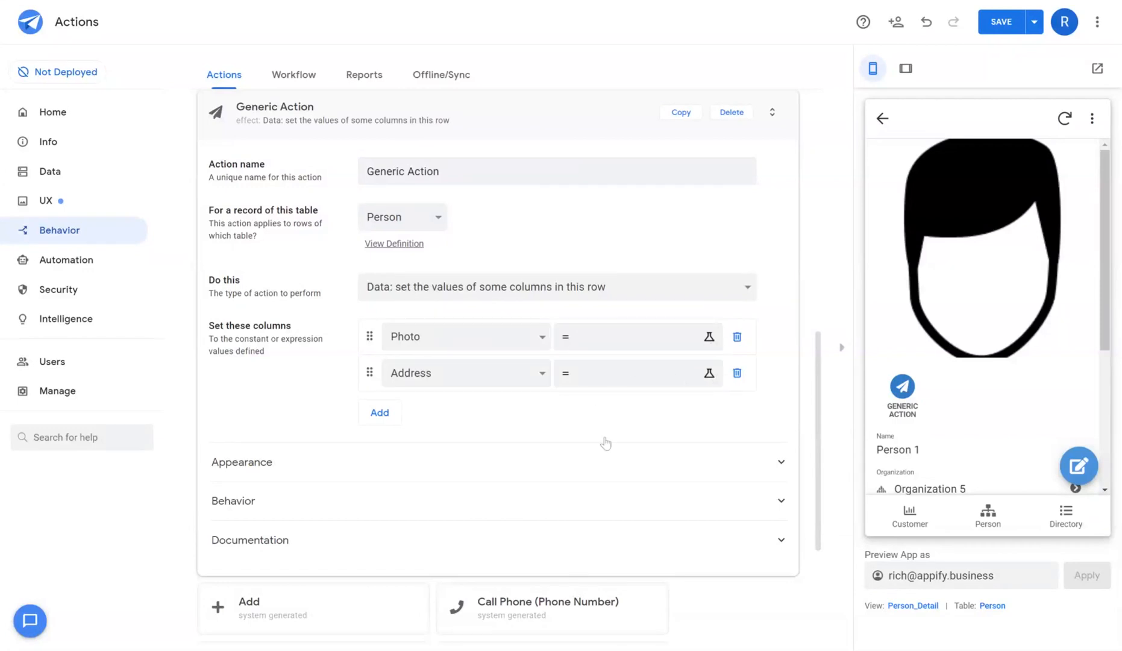
Step: Make the action start an email instead of a phone call, with To and Subject ready to fill
click(556, 287)
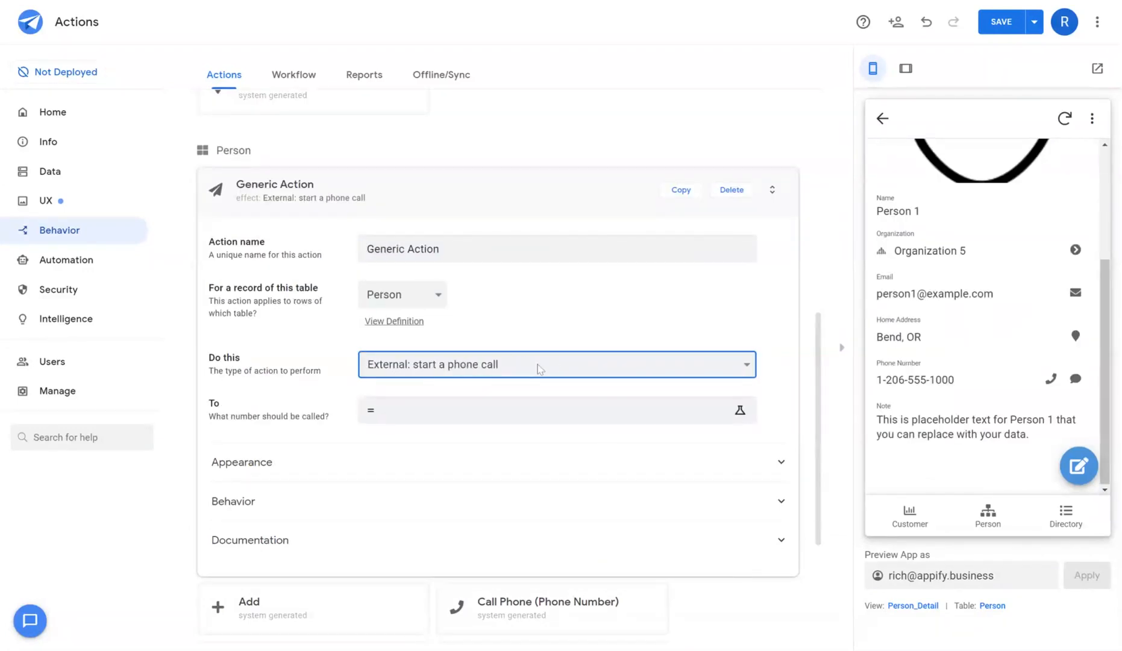
mouse_move(412, 416)
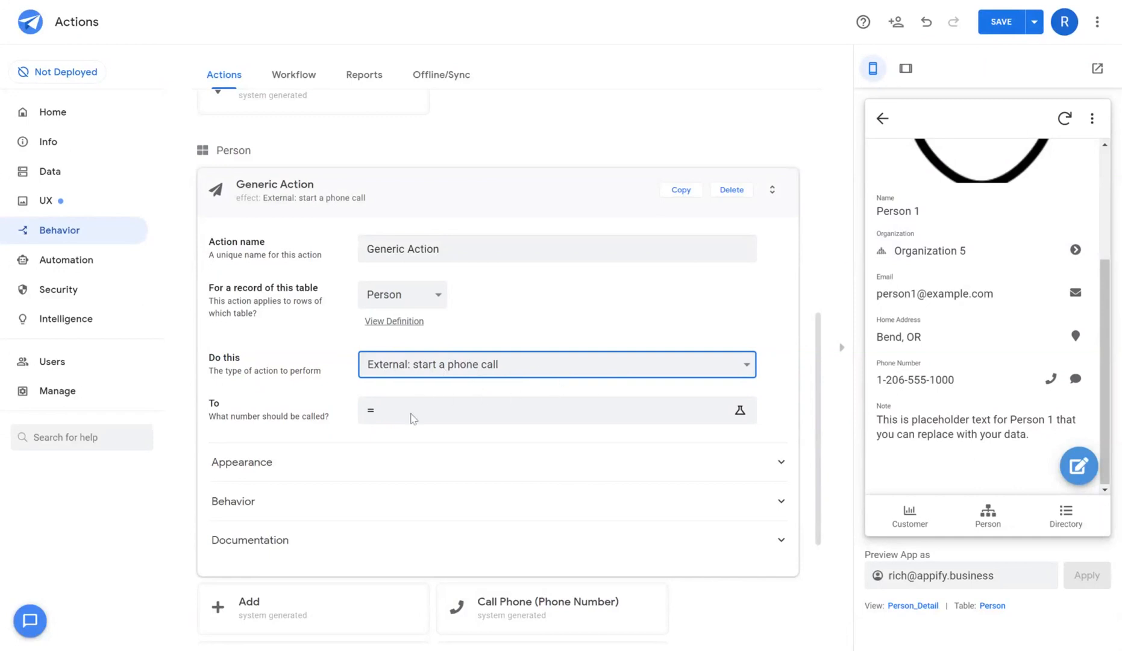
click(555, 364)
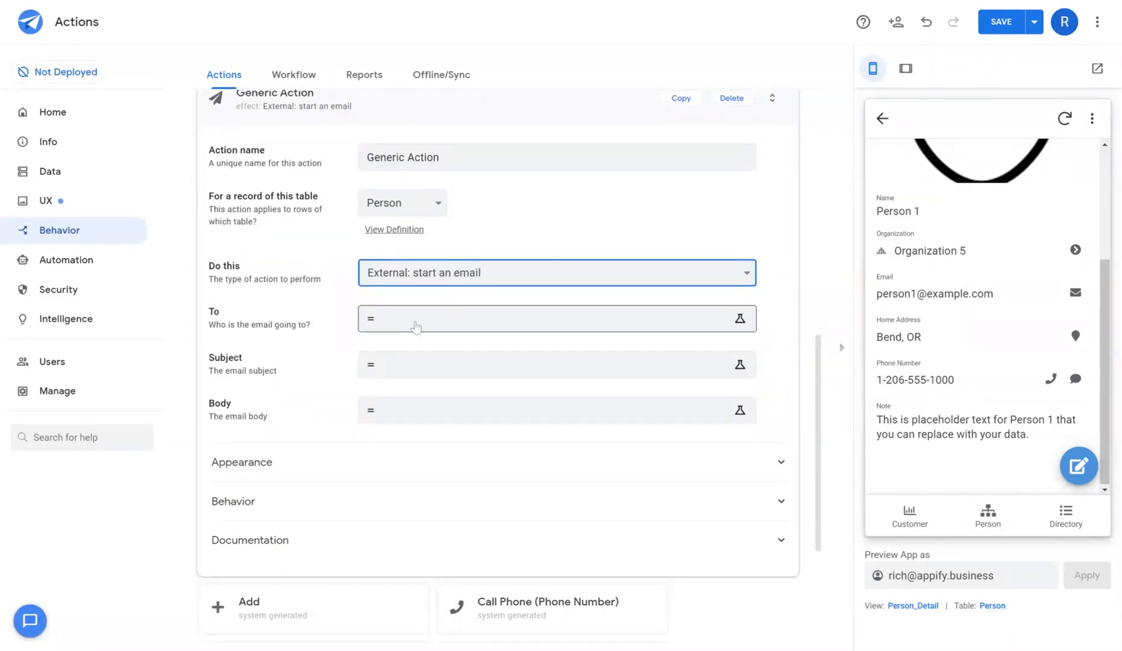
click(557, 364)
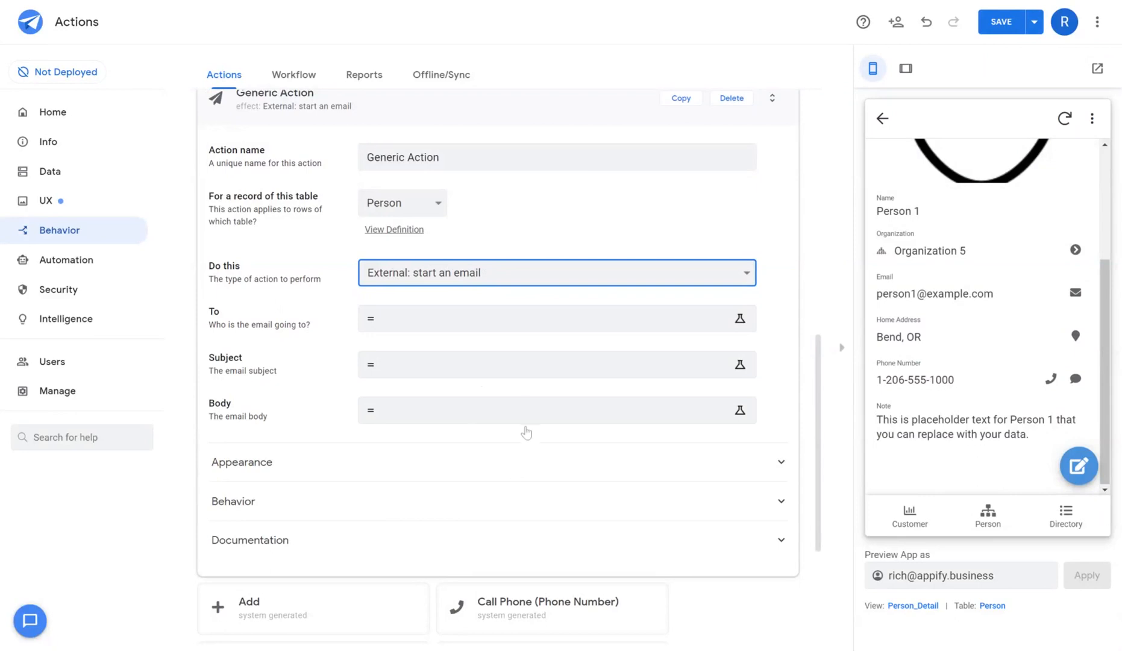
mouse_move(541, 338)
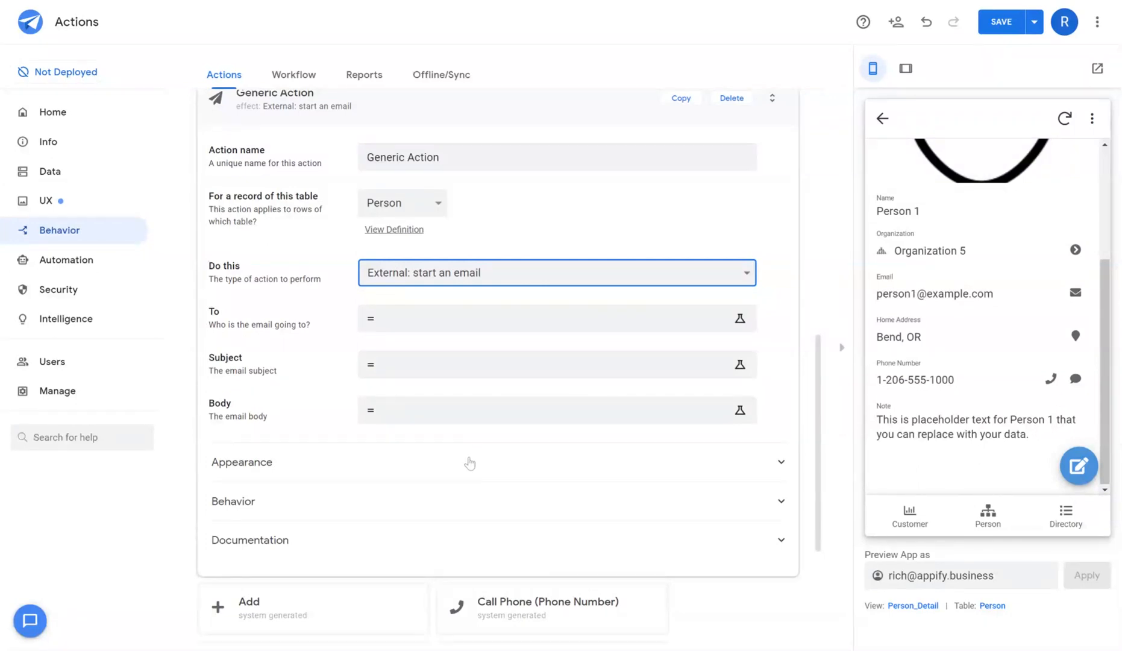
click(556, 364)
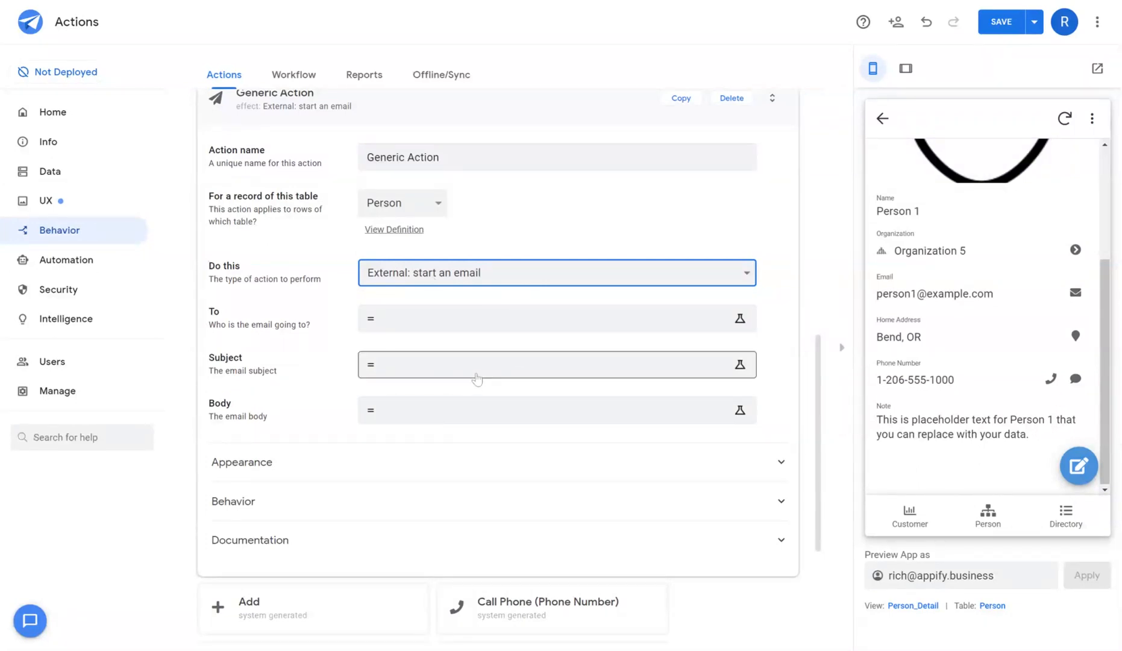
mouse_move(460, 296)
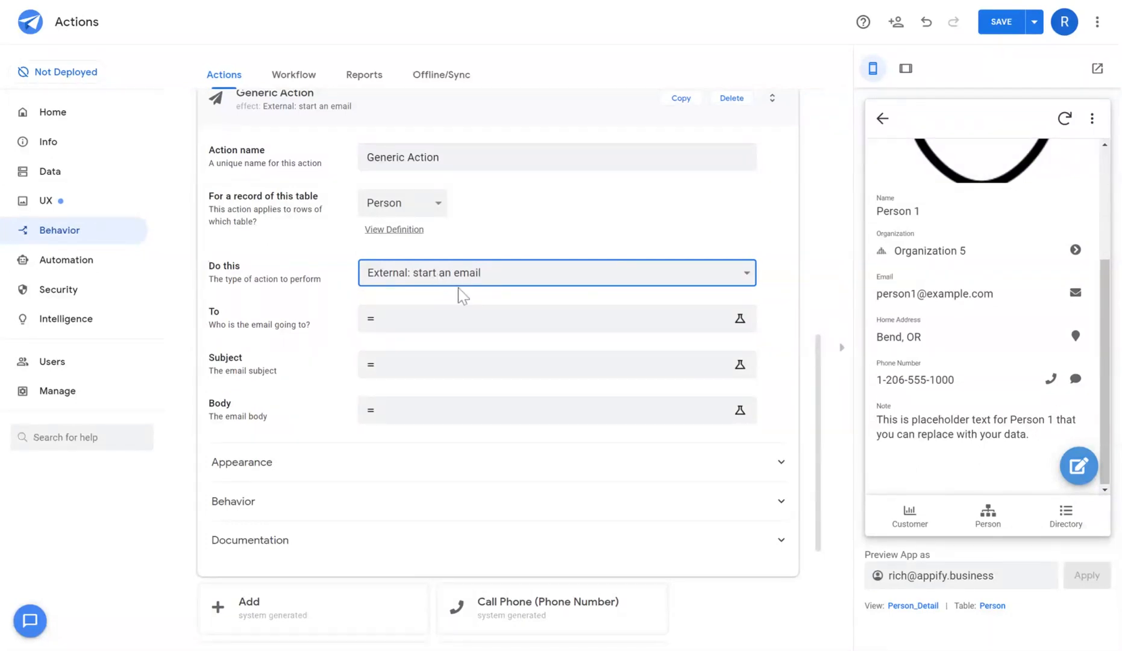
Step: Make the action a grouped sequence of View Ref (Organization) then Compose Email (Email)
click(556, 272)
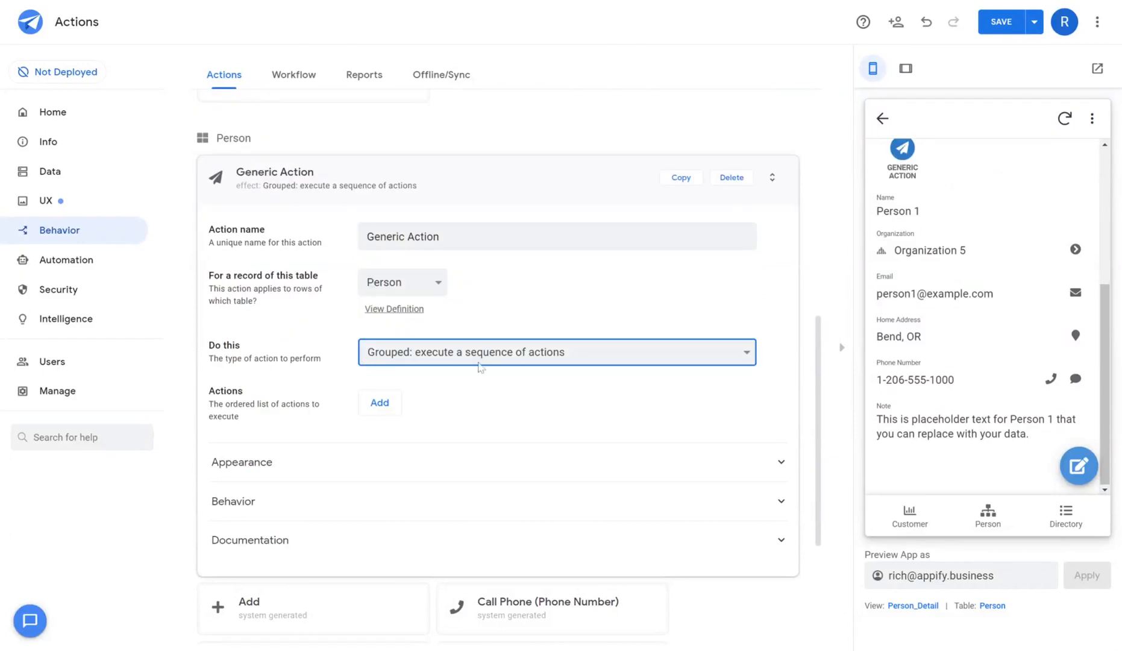
mouse_move(572, 371)
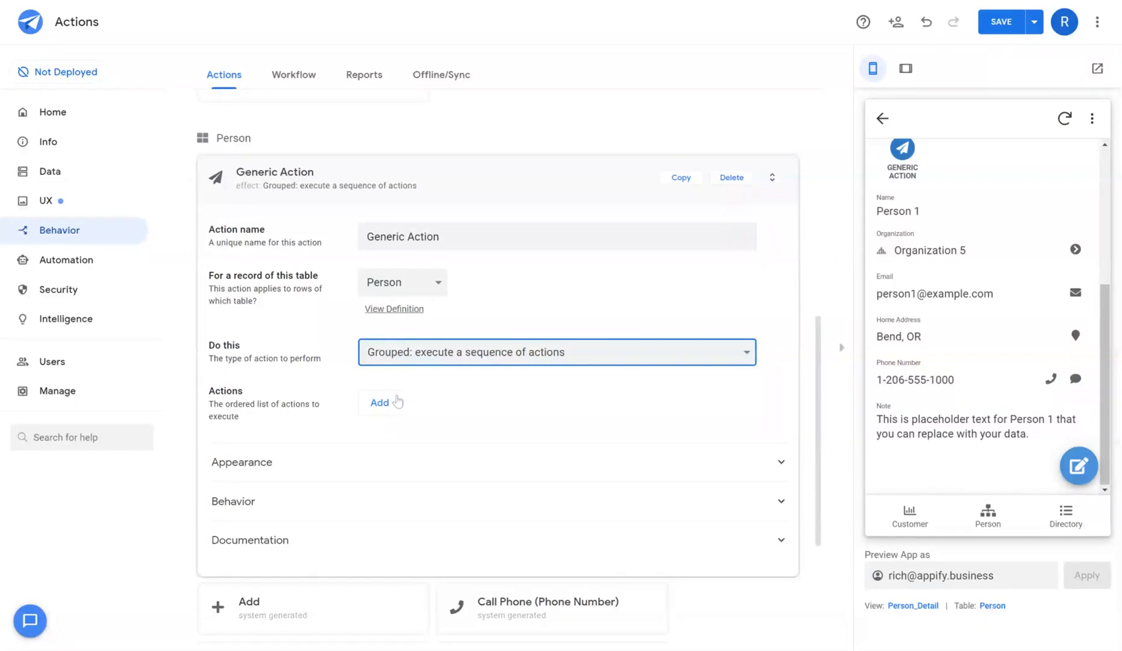
click(379, 402)
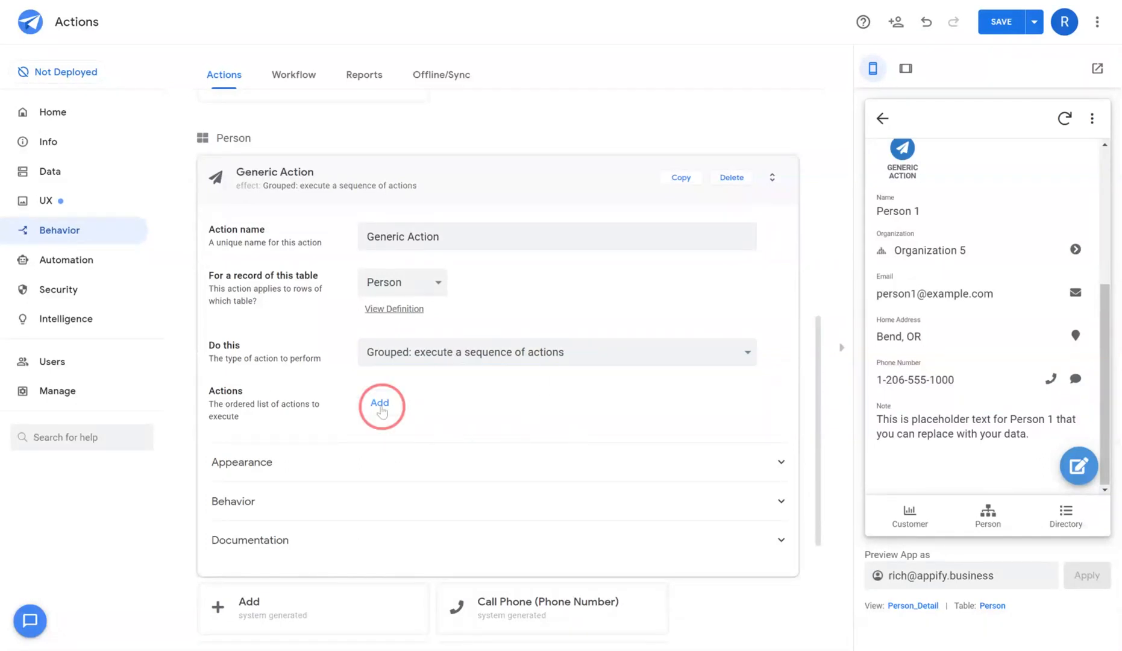
click(379, 402)
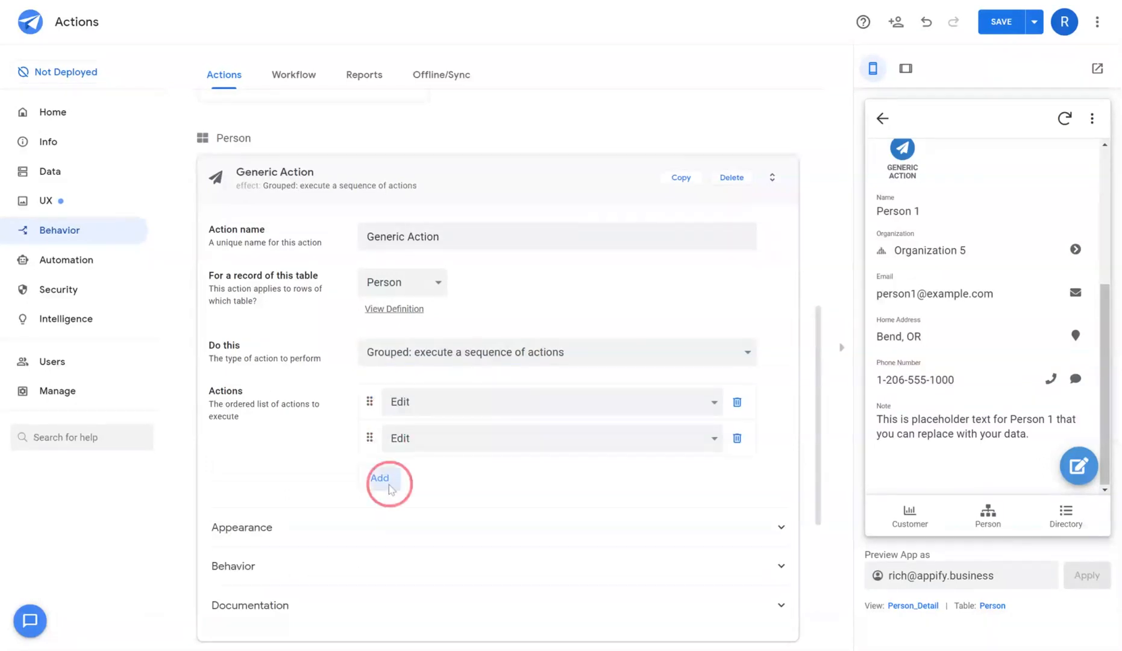
click(380, 477)
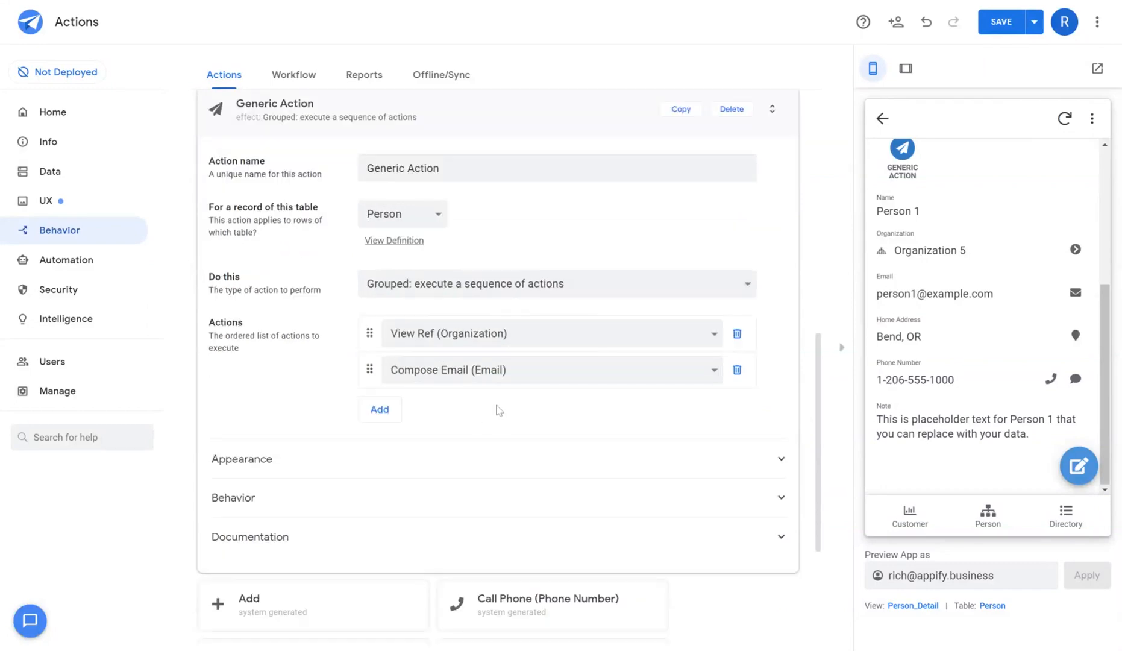
click(243, 460)
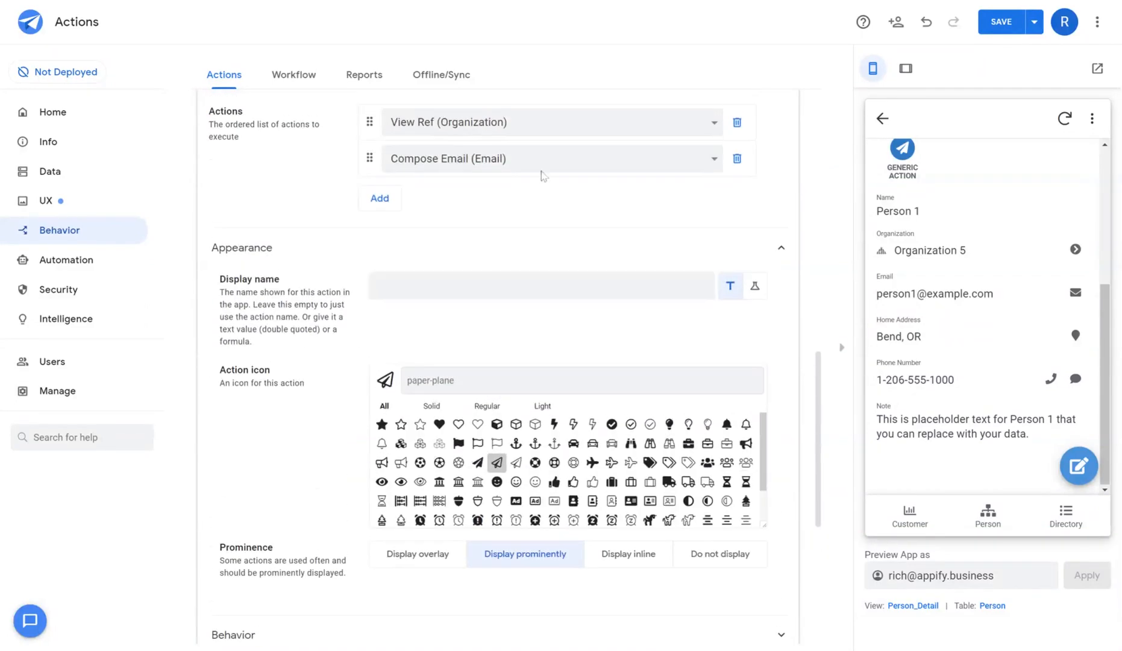
scroll(down, 3)
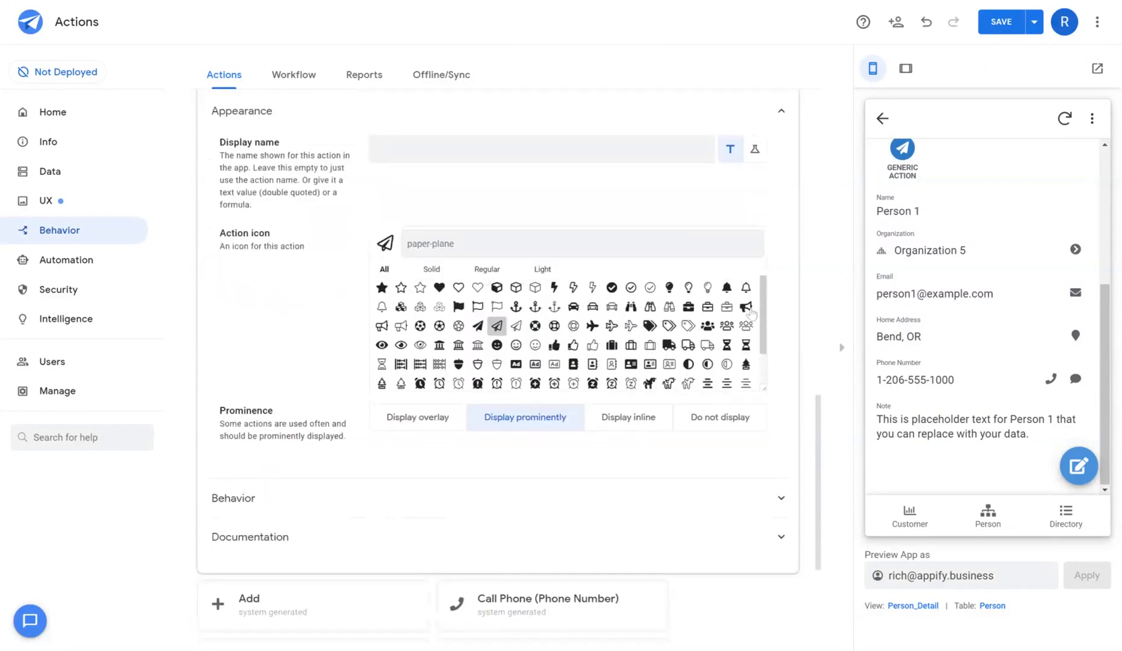
scroll(down, 3)
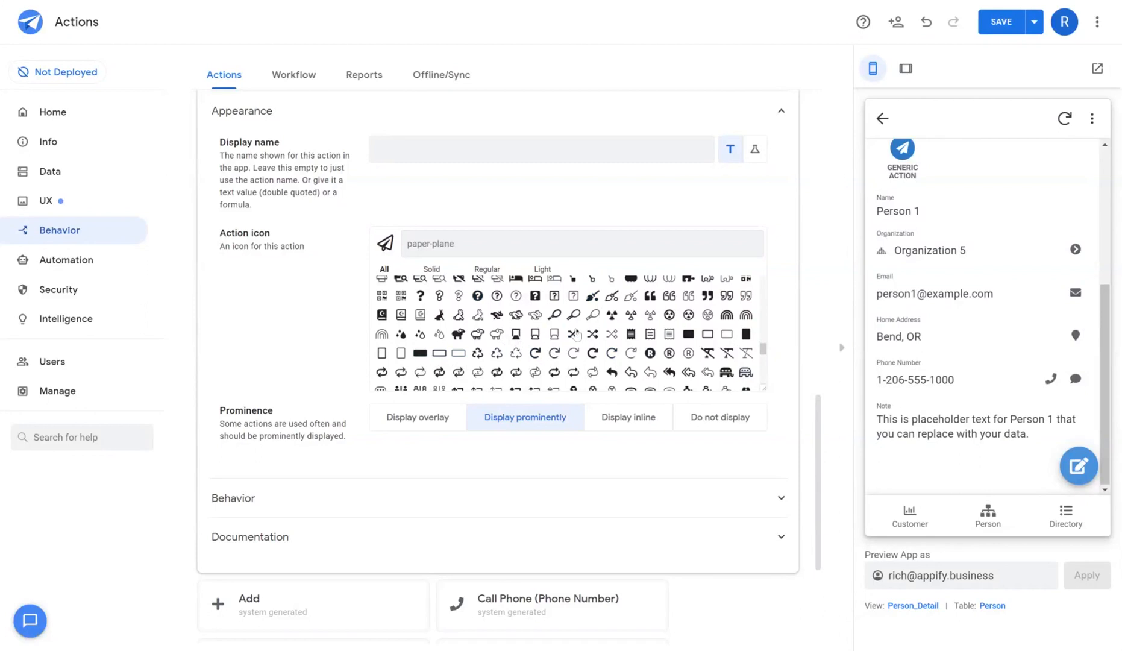
mouse_move(218, 424)
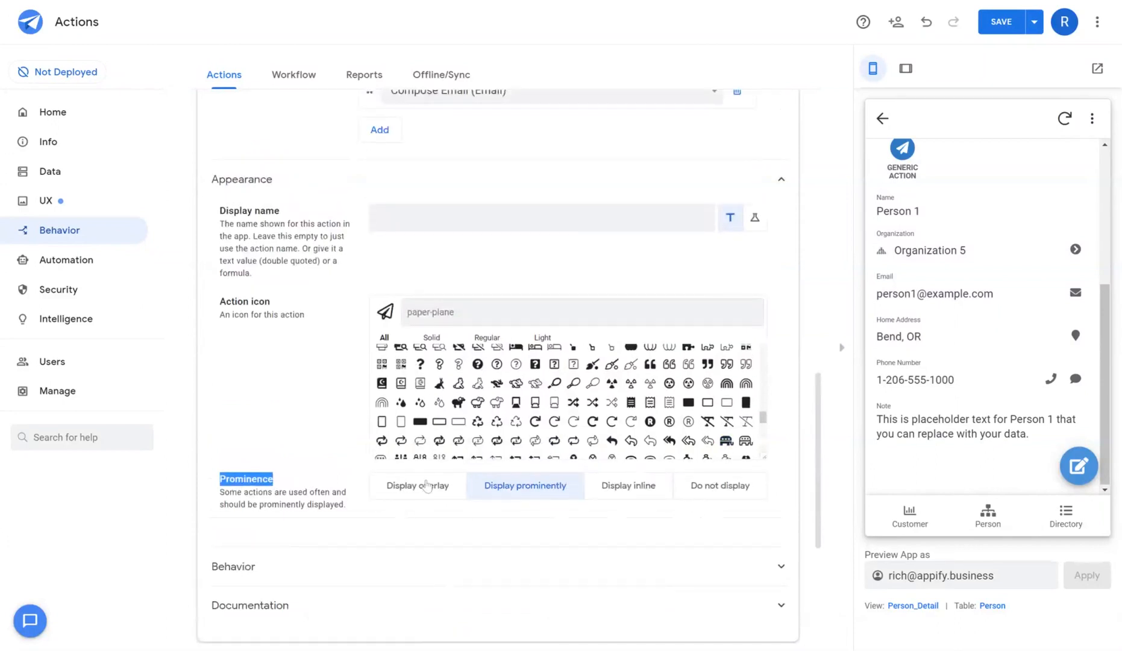
click(415, 486)
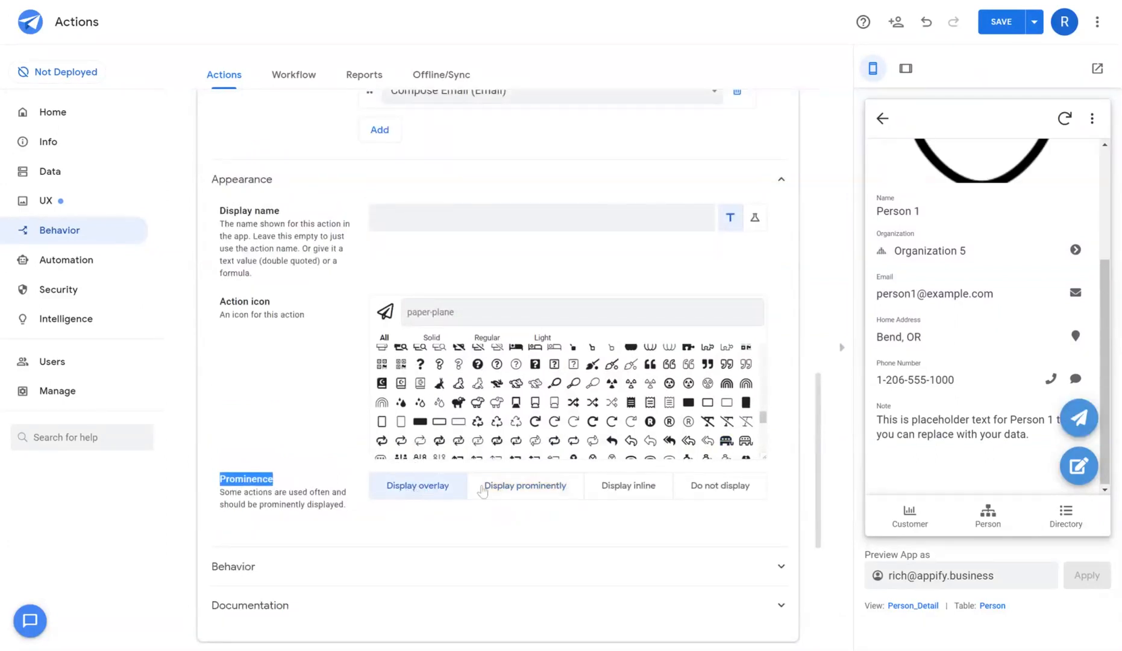
click(524, 485)
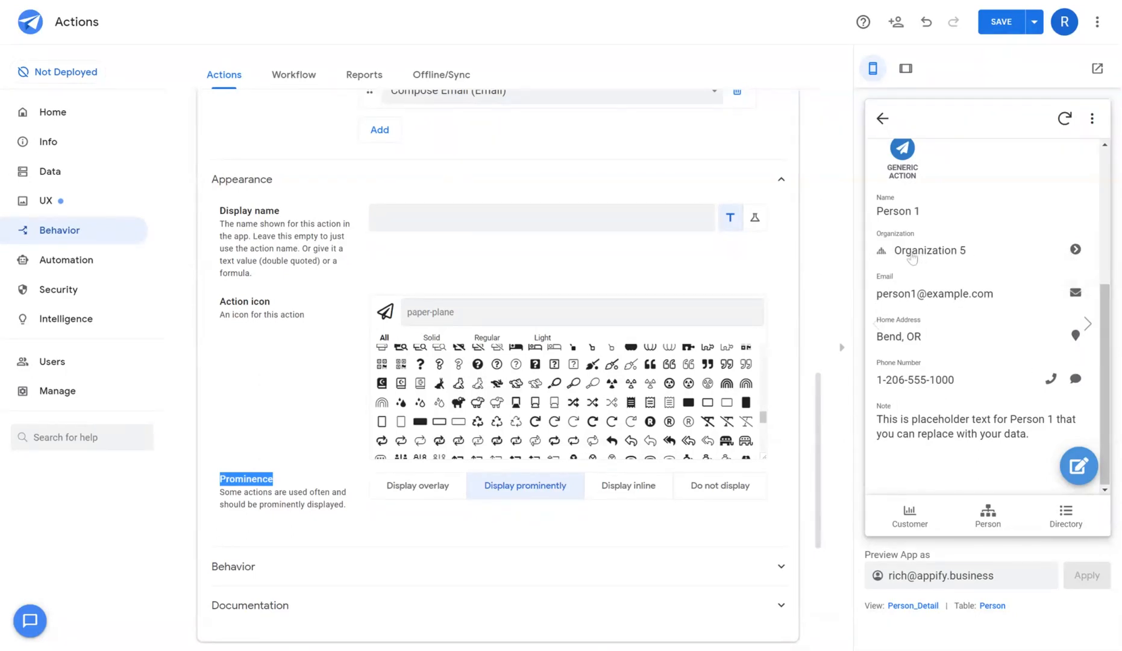
mouse_move(1075, 249)
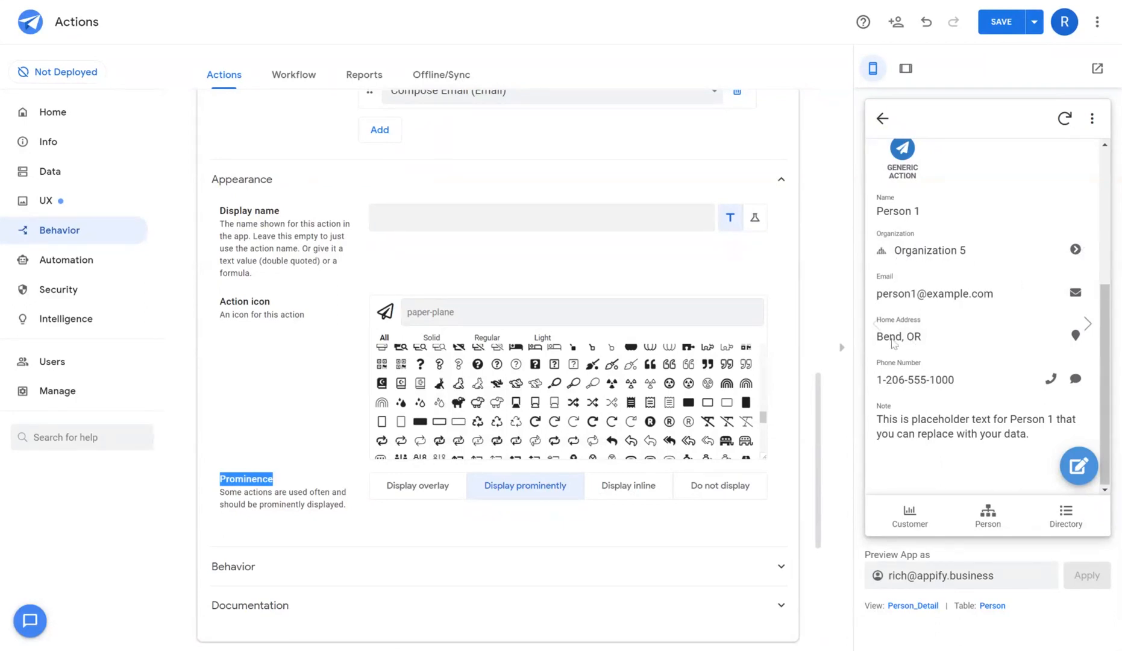
Step: Set prominence to Display inline and choose which Person column to attach it to
click(628, 484)
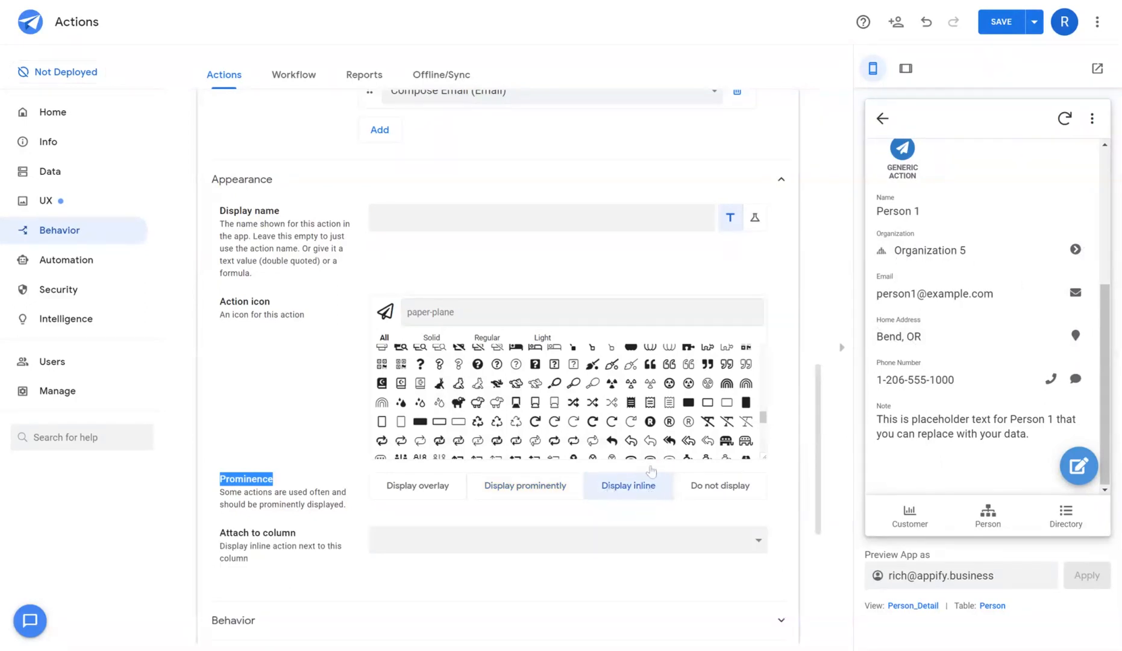
scroll(down, 3)
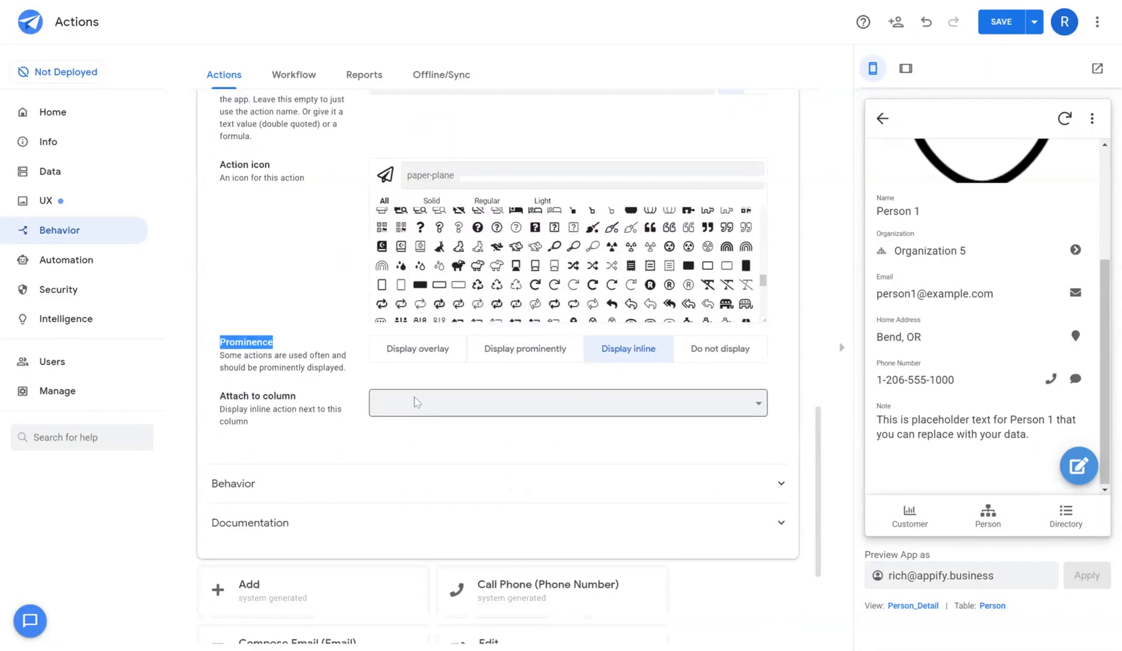
click(565, 401)
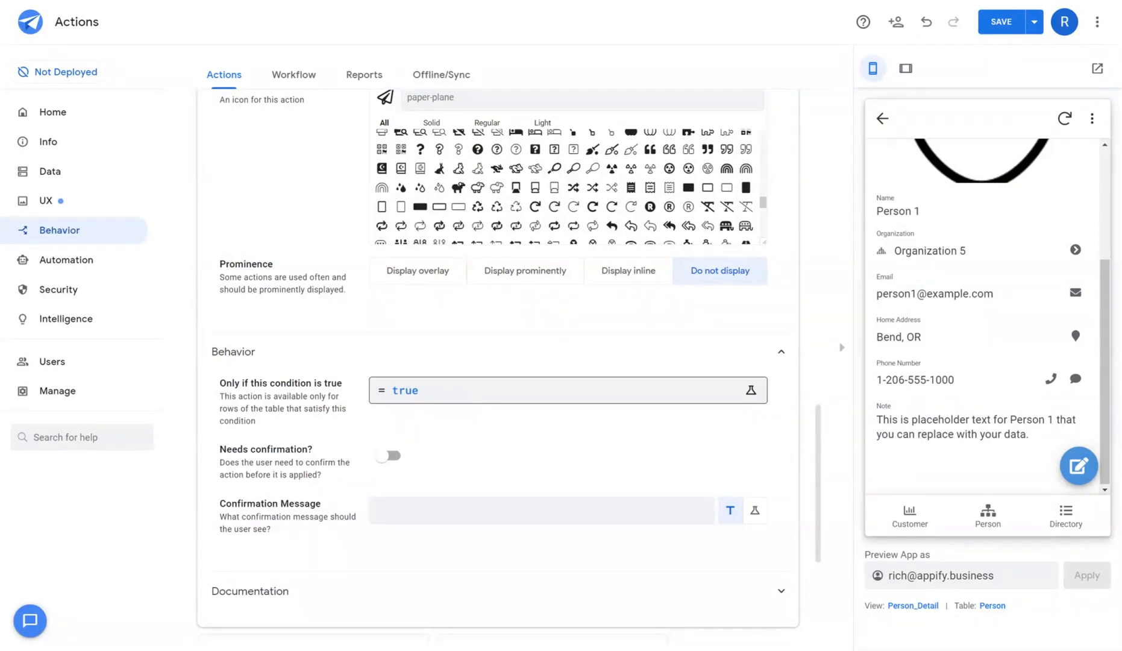
mouse_move(403, 399)
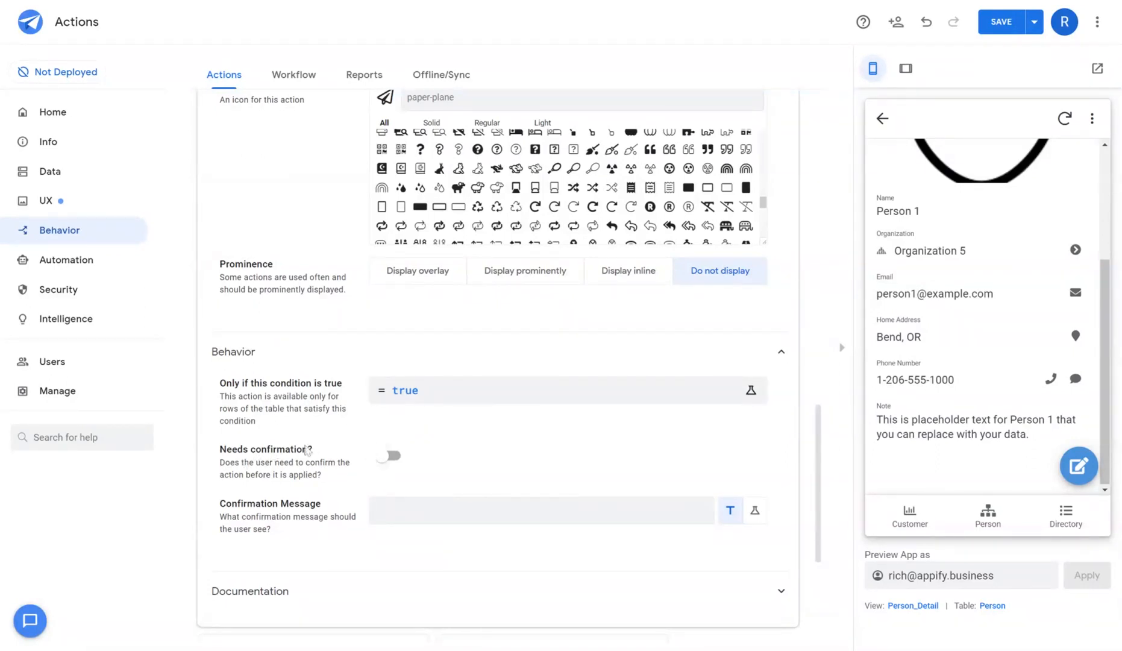
mouse_move(380, 538)
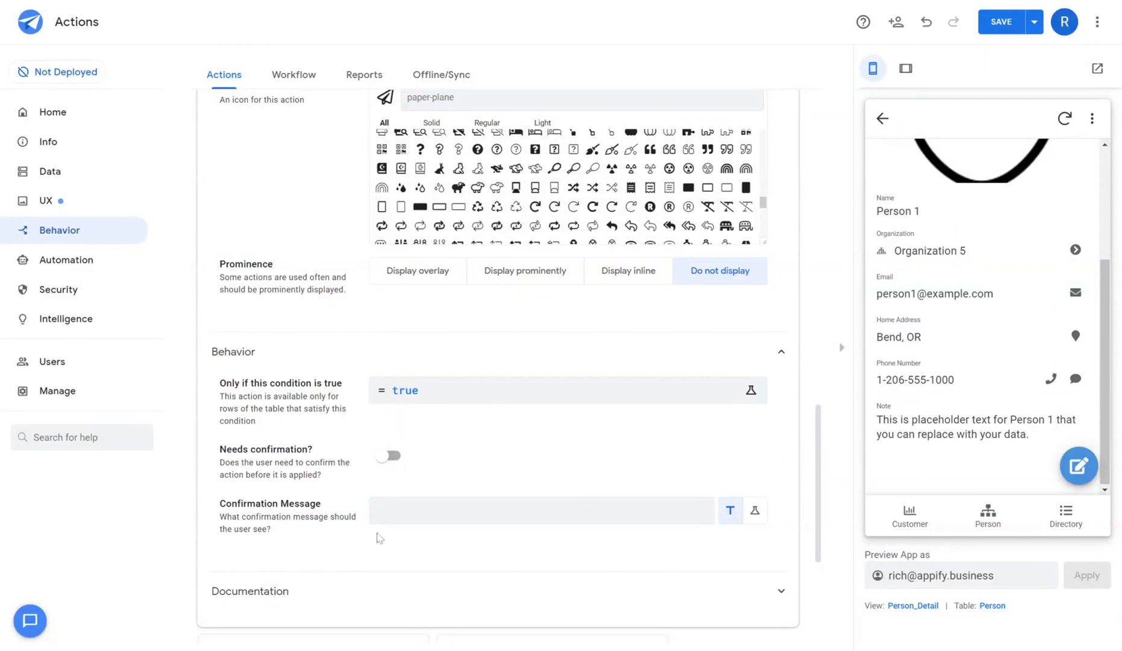
Step: Leave the confirmation message empty with condition true and no confirmation required
click(537, 510)
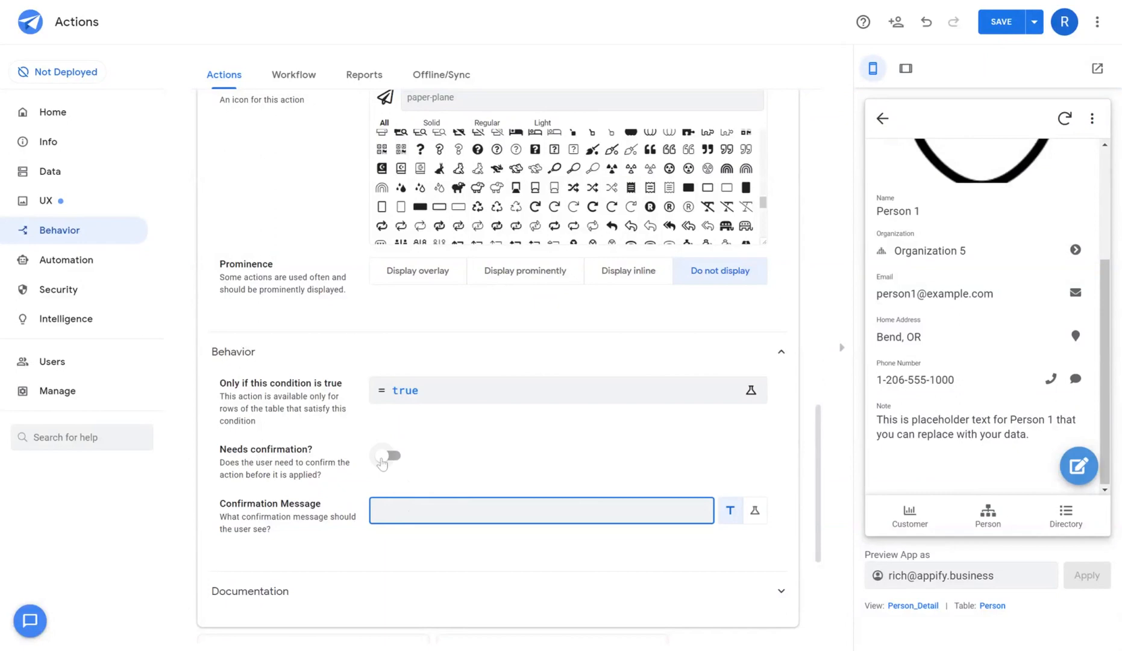
scroll(down, 3)
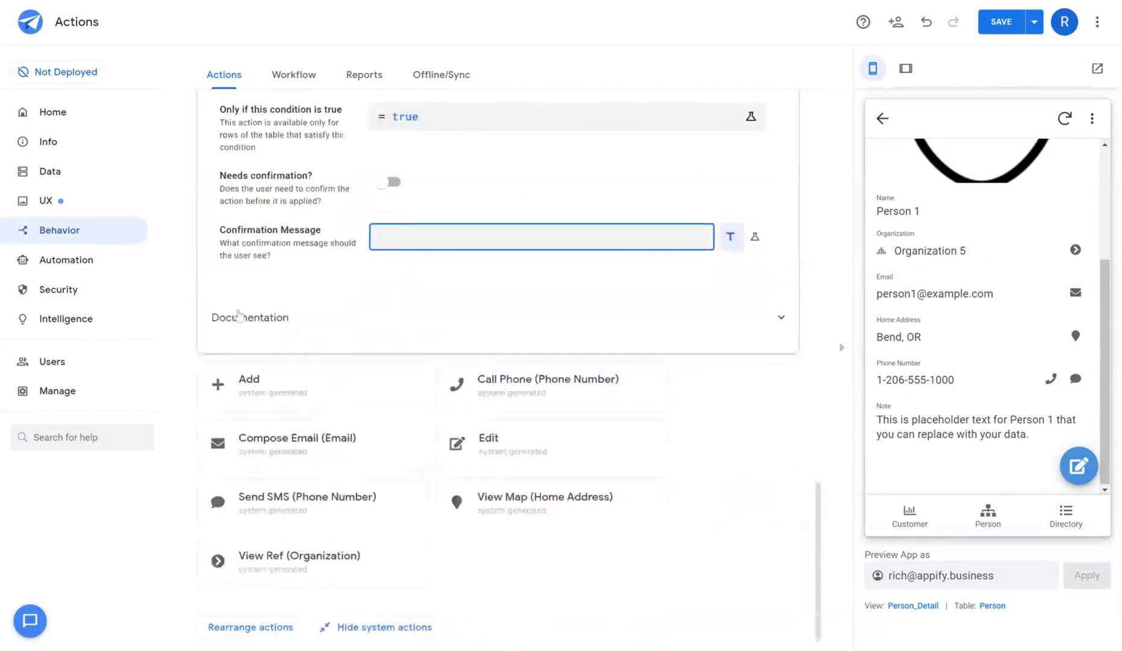